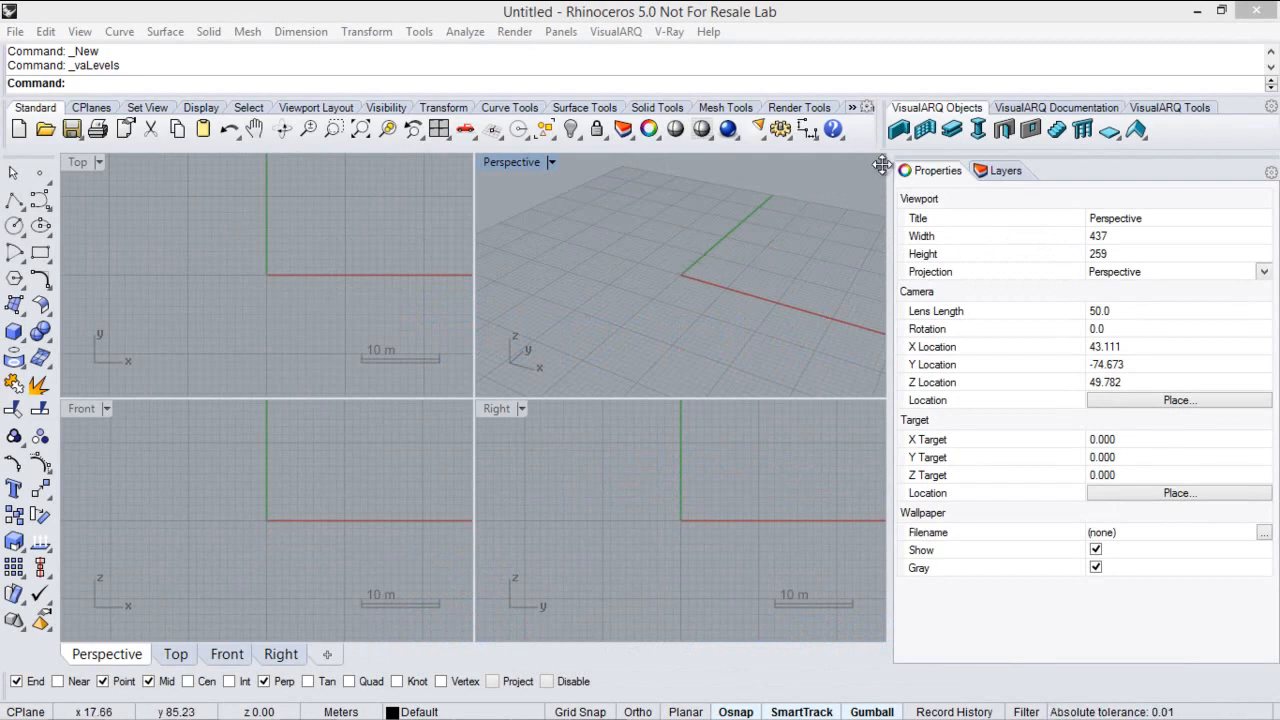
- Show the VisualARQ Level Manager and dock it alongside the Properties and Layers panels
{"action": "left_click", "coordinate": [1170, 108]}
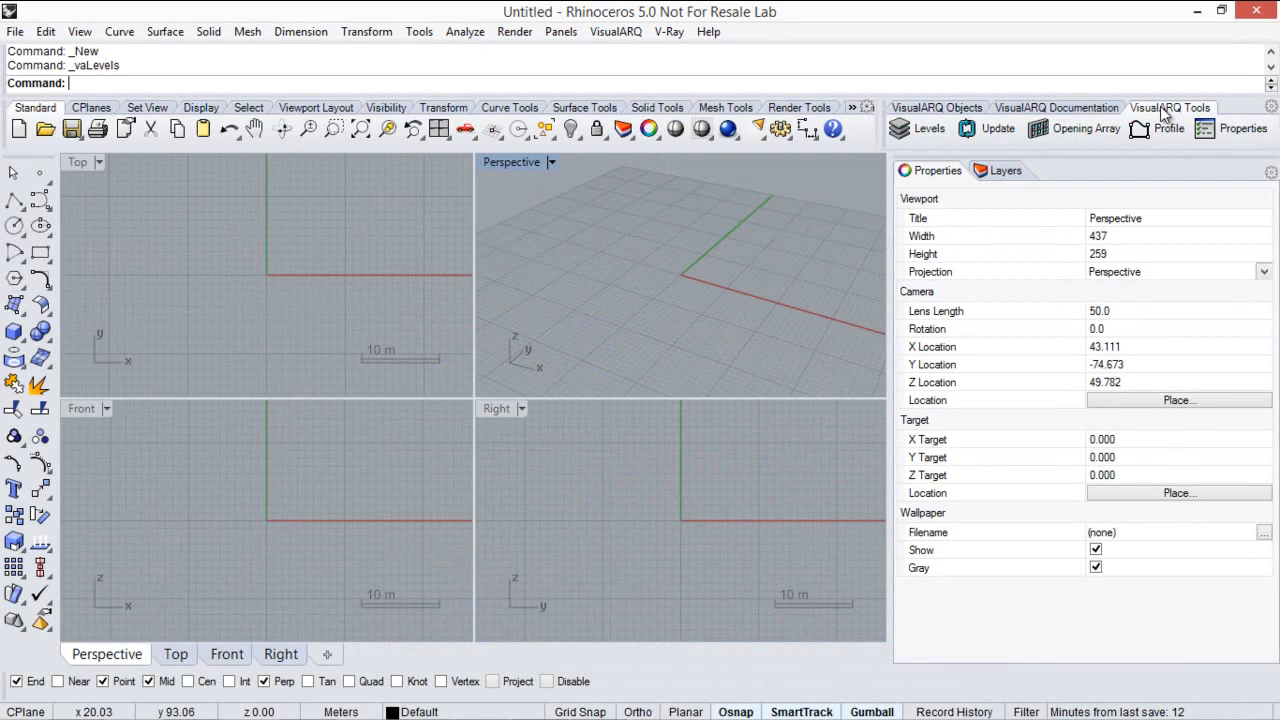
{"action": "mouse_move", "coordinate": [928, 128]}
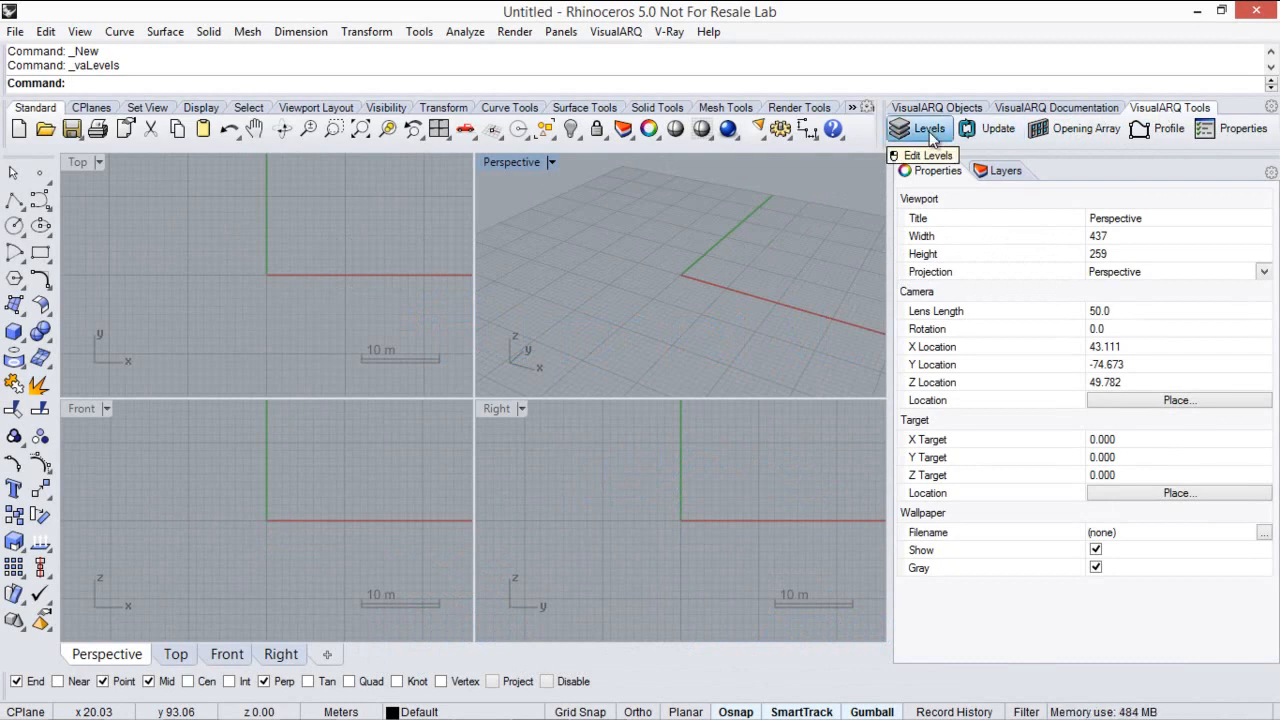
{"action": "left_click", "coordinate": [928, 128]}
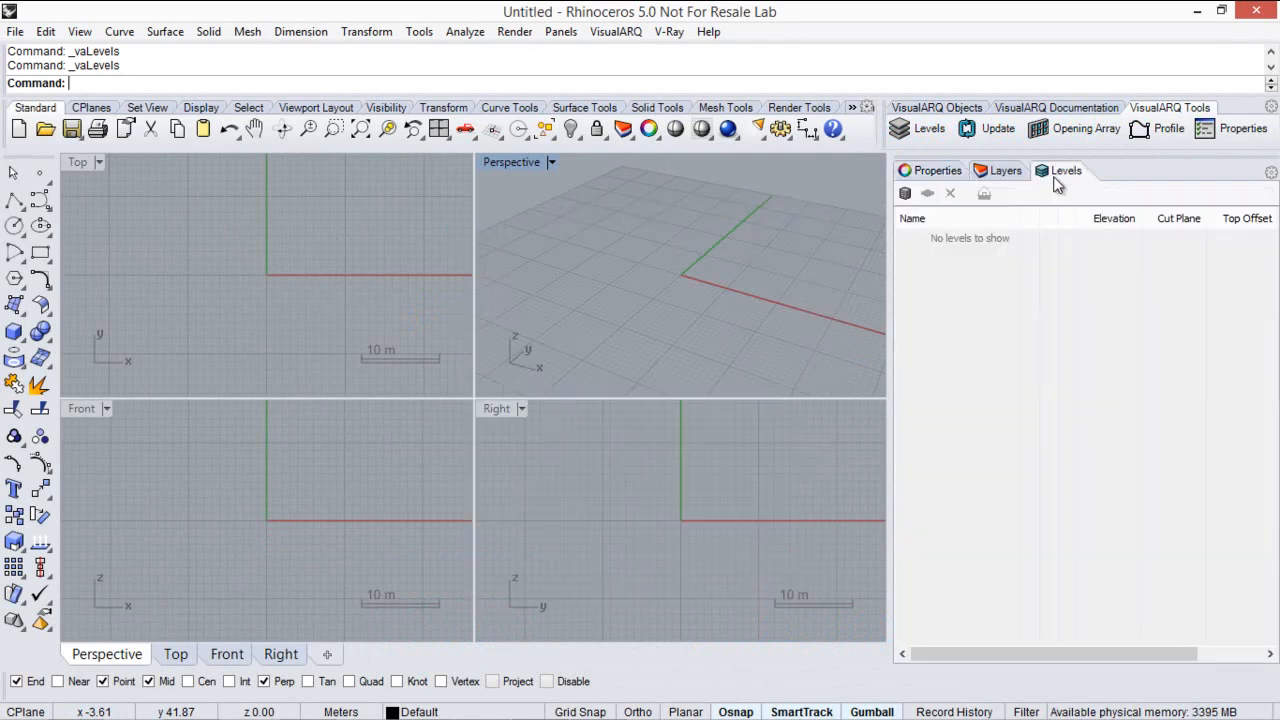
{"action": "mouse_move", "coordinate": [1090, 178]}
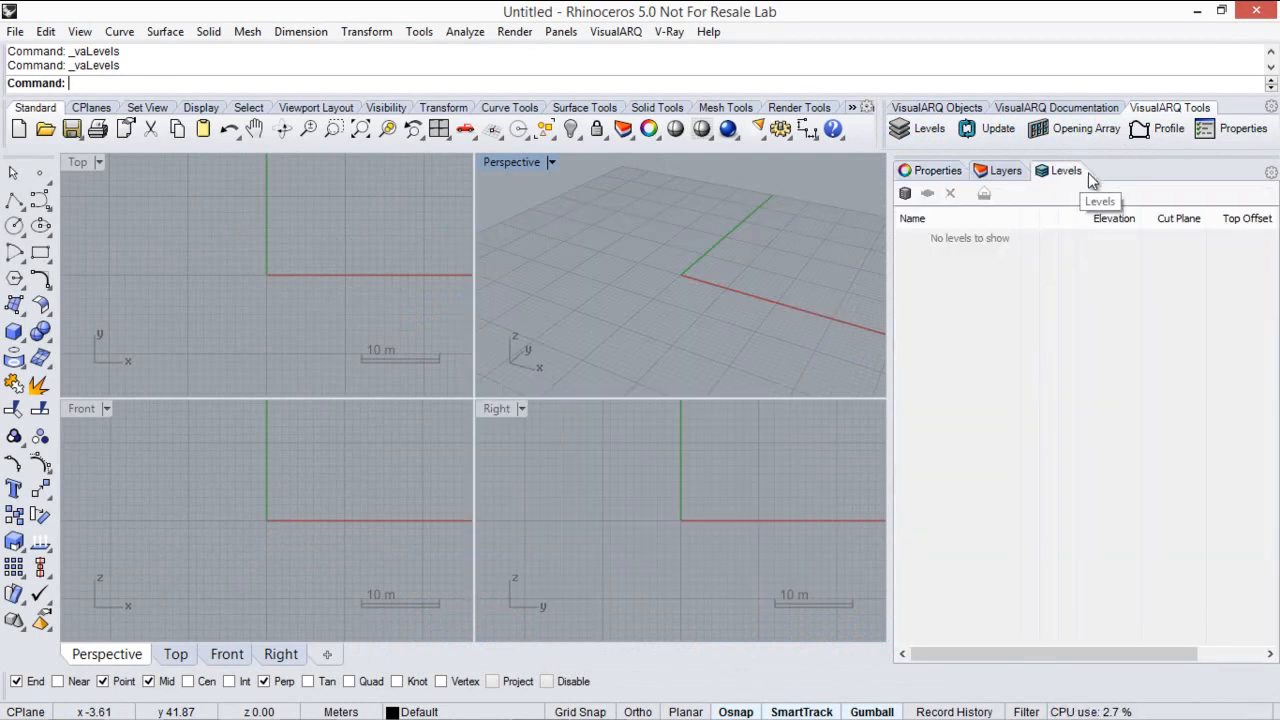
{"action": "right_click", "coordinate": [1066, 170]}
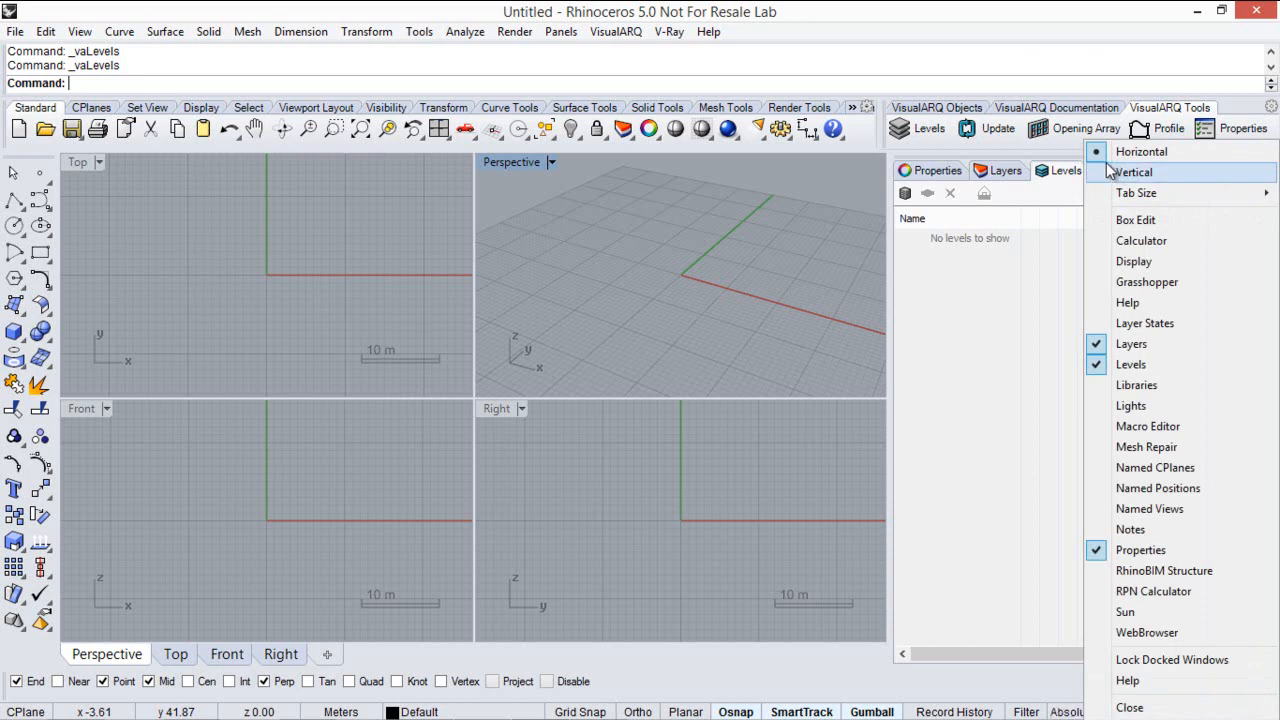
{"action": "mouse_move", "coordinate": [1128, 384]}
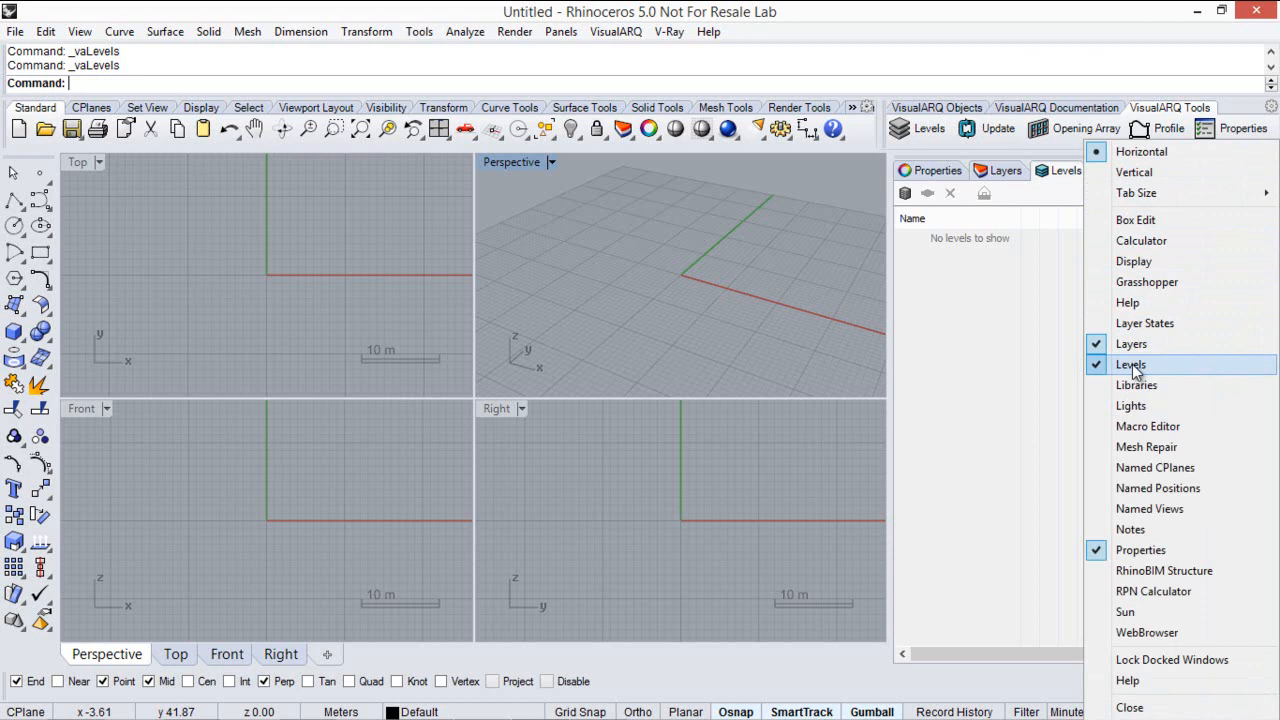
{"action": "left_click", "coordinate": [1132, 364]}
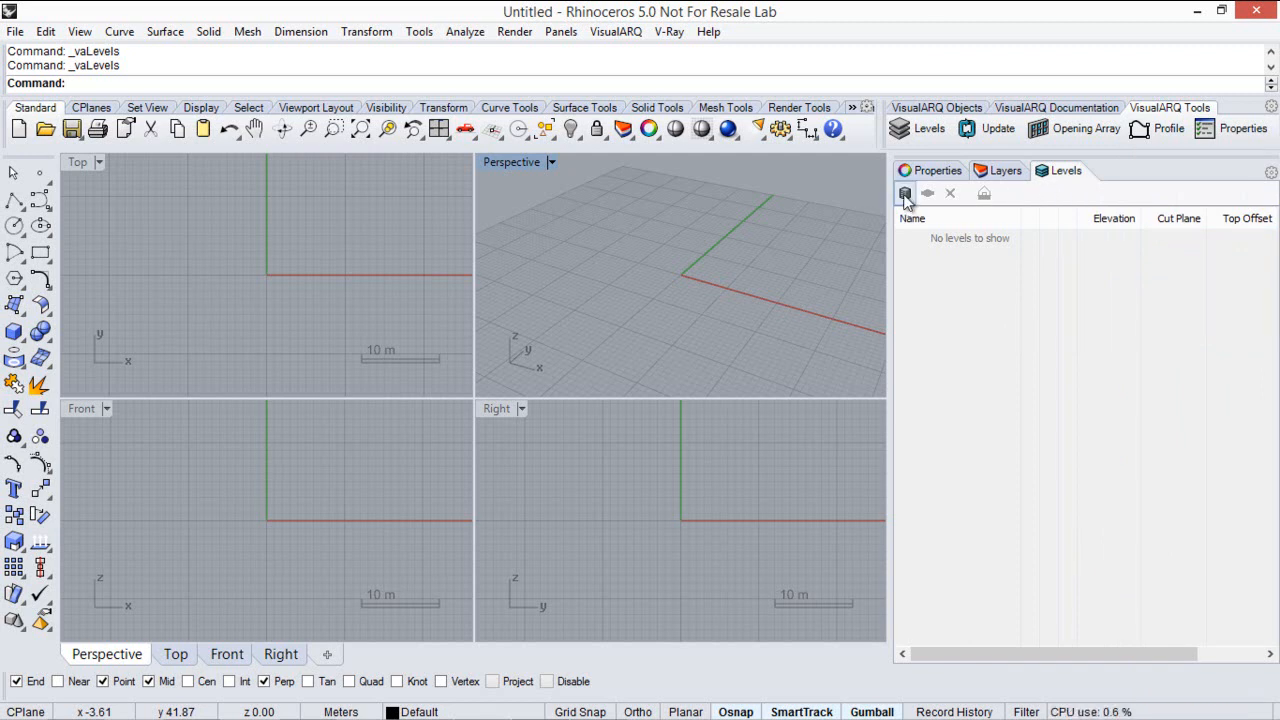
- Add a Building with levels named Ground floor, First floor and Terrace floor
{"action": "left_click", "coordinate": [904, 192]}
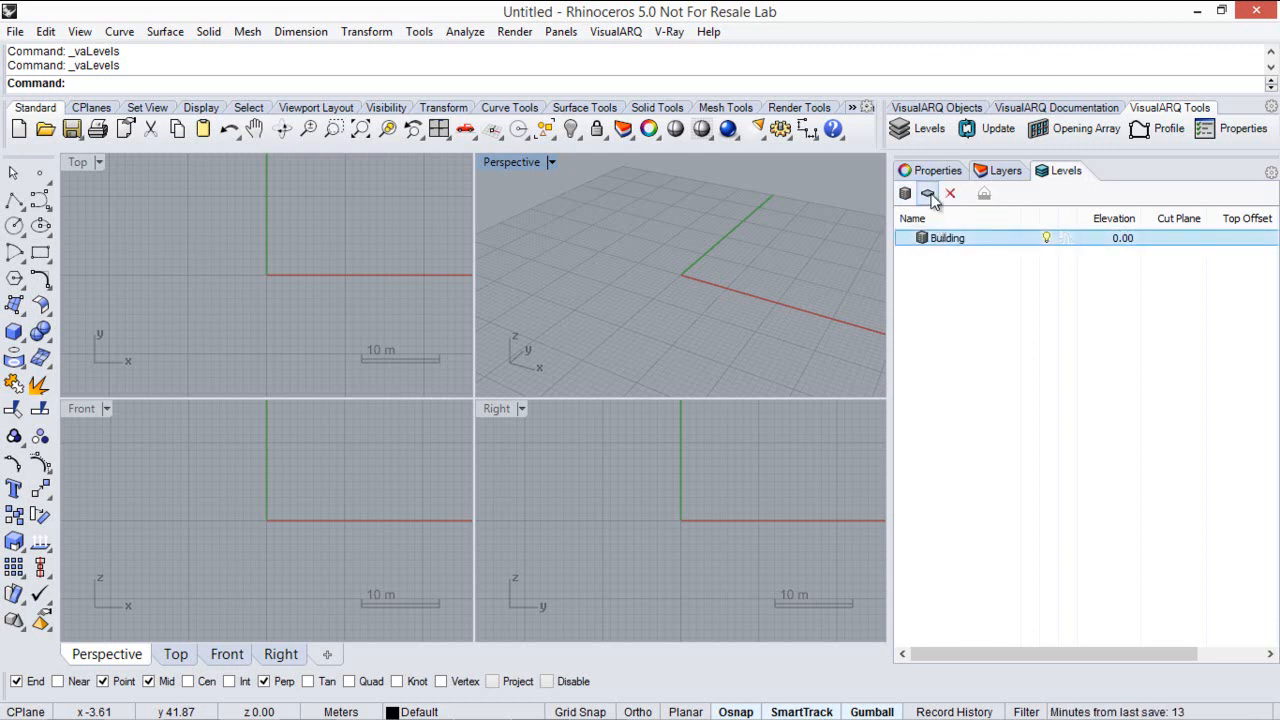
{"action": "left_click", "coordinate": [926, 192]}
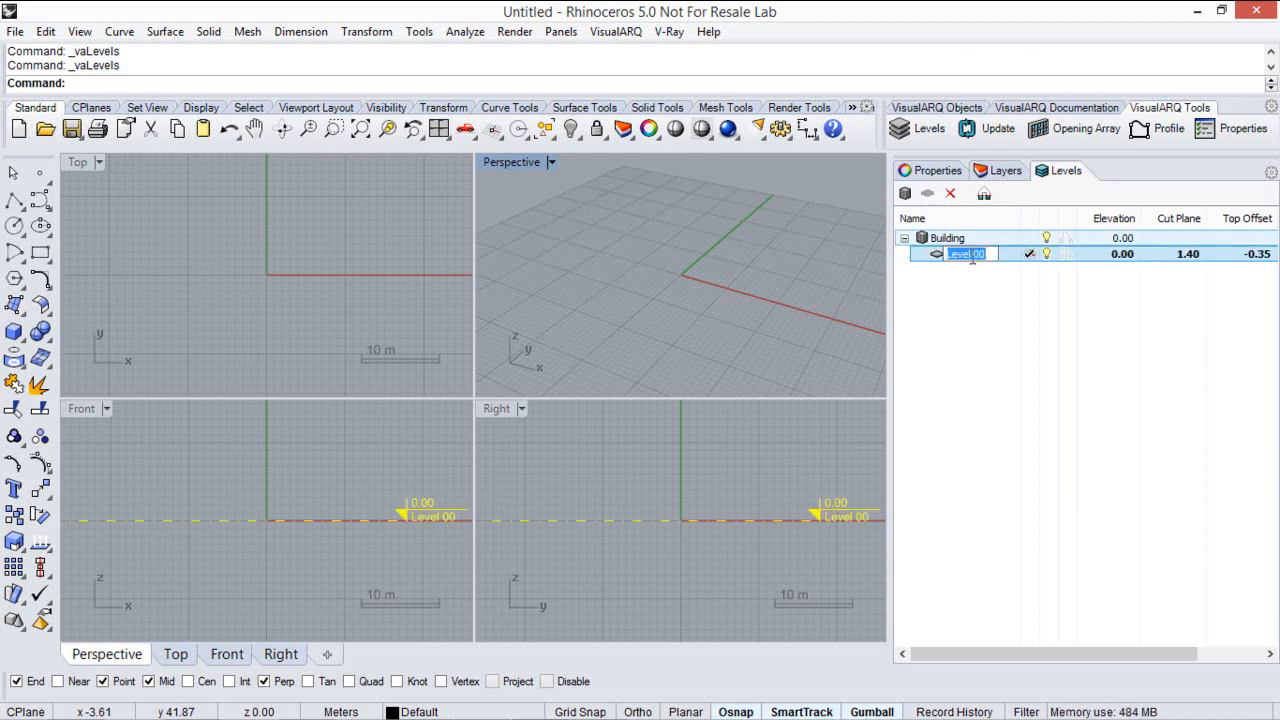
{"action": "type", "text": "Gr"}
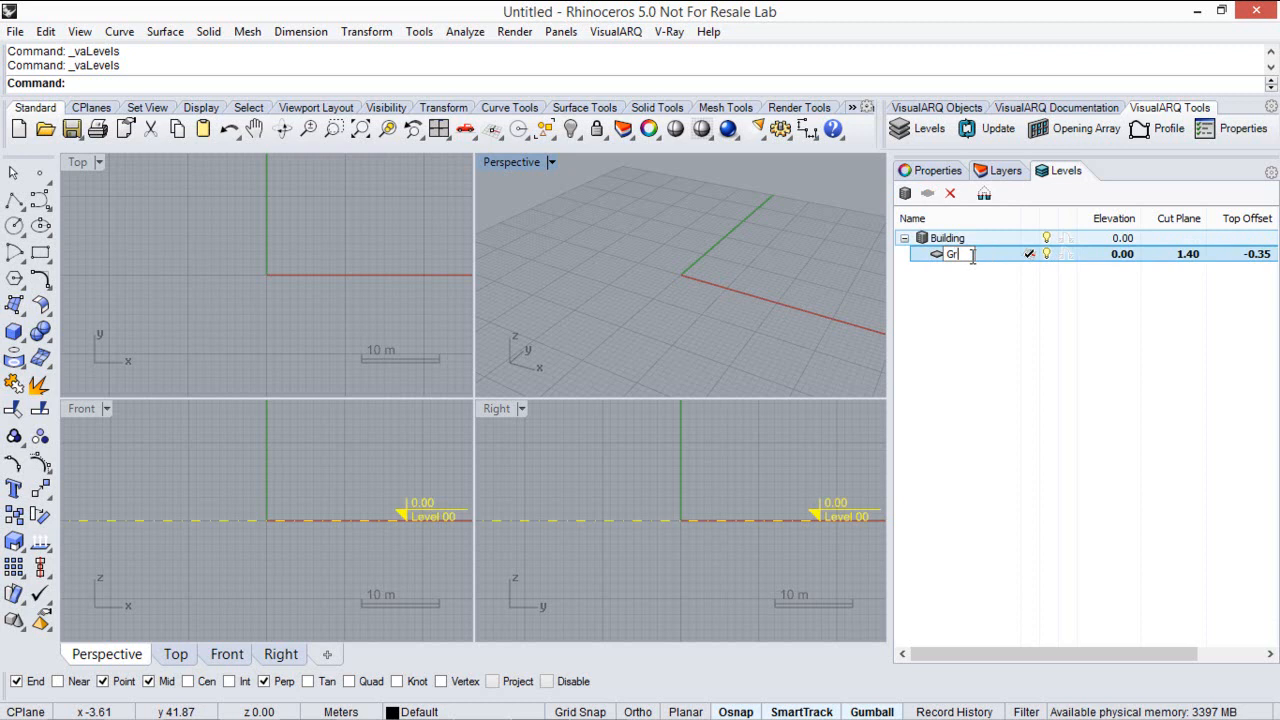
{"action": "type", "text": "Ground floor"}
{"action": "type", "text": "First floor"}
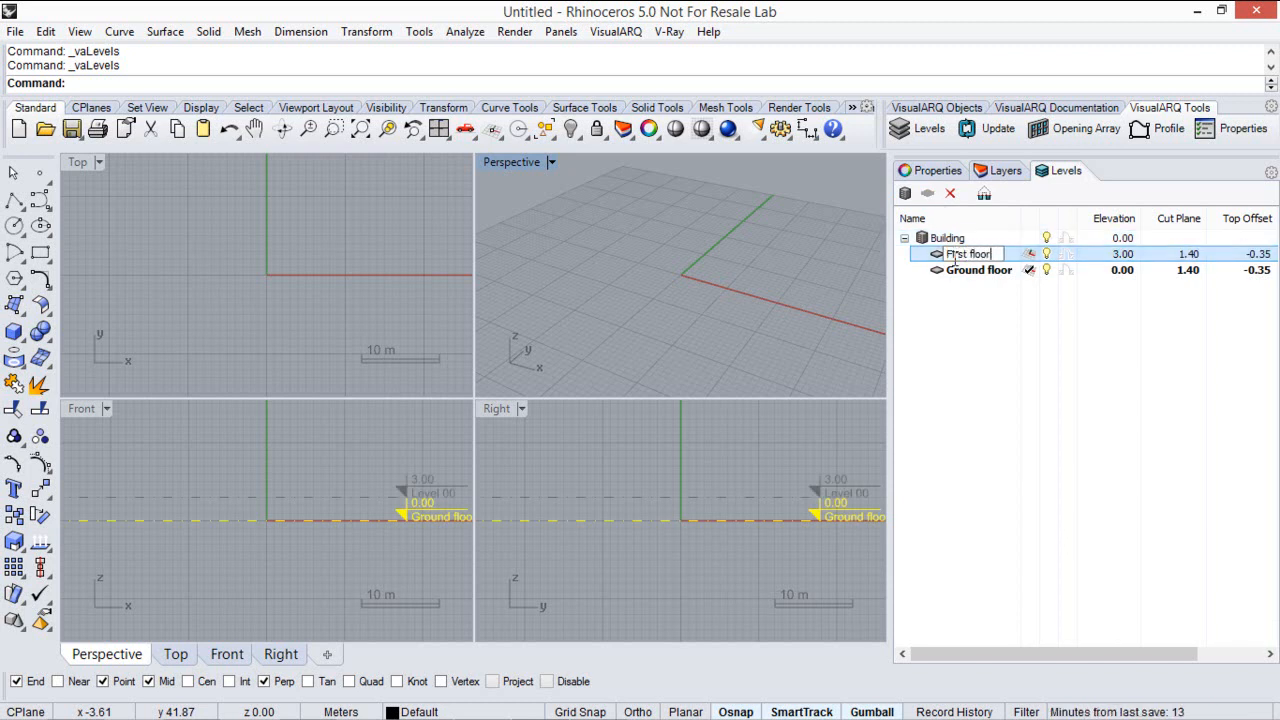
{"action": "left_click", "coordinate": [928, 192]}
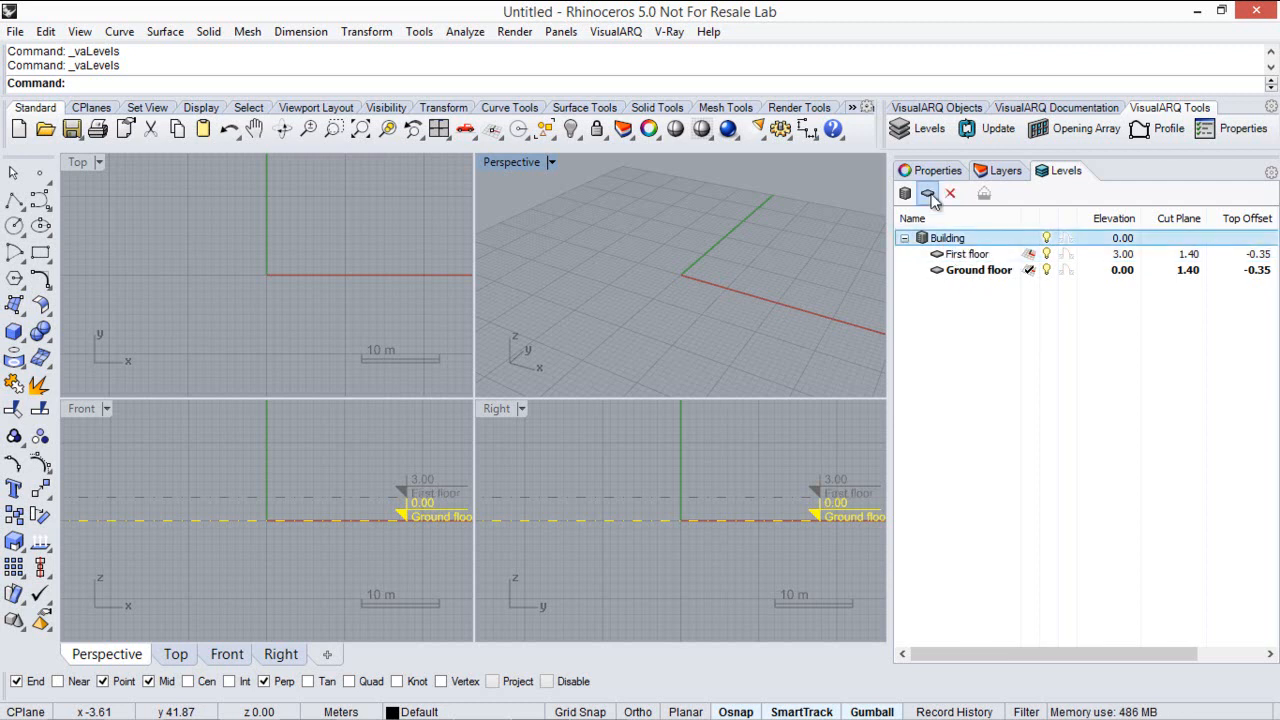
{"action": "left_click", "coordinate": [904, 192]}
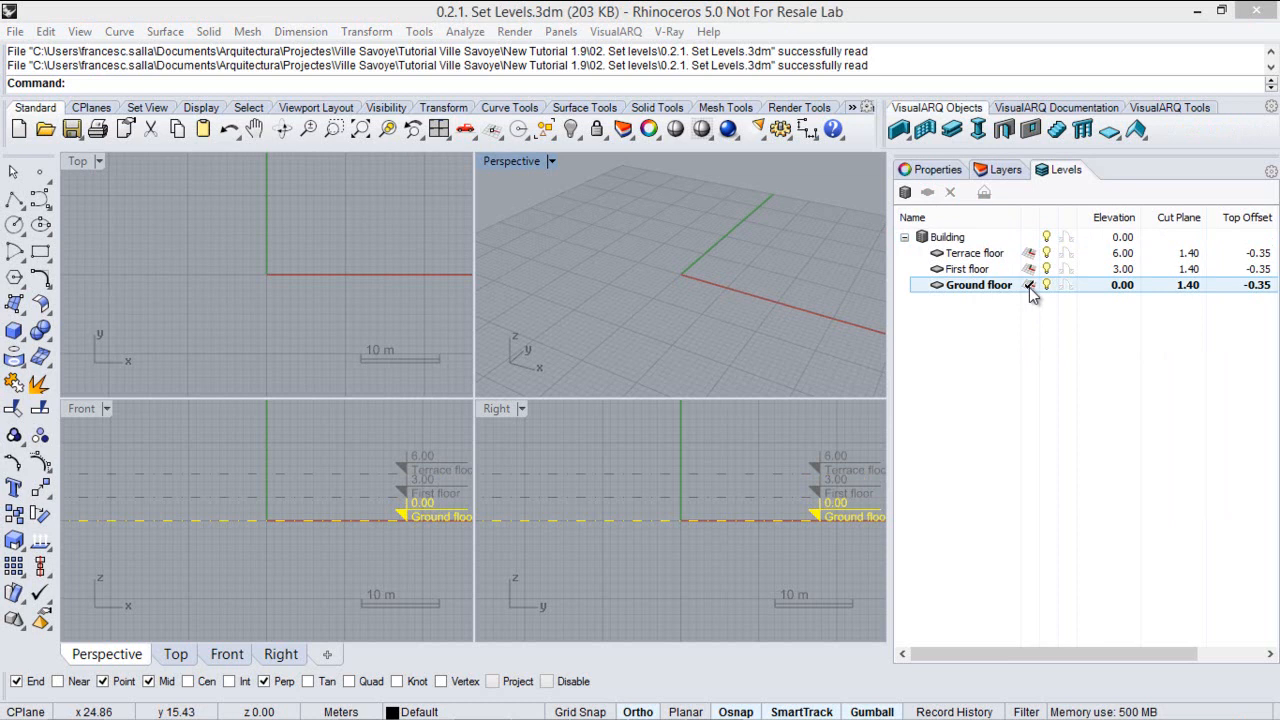
- Raise the levels to 0.10, 3.10 and 6.40 and make Ground floor current
{"action": "double_click", "coordinate": [1100, 284]}
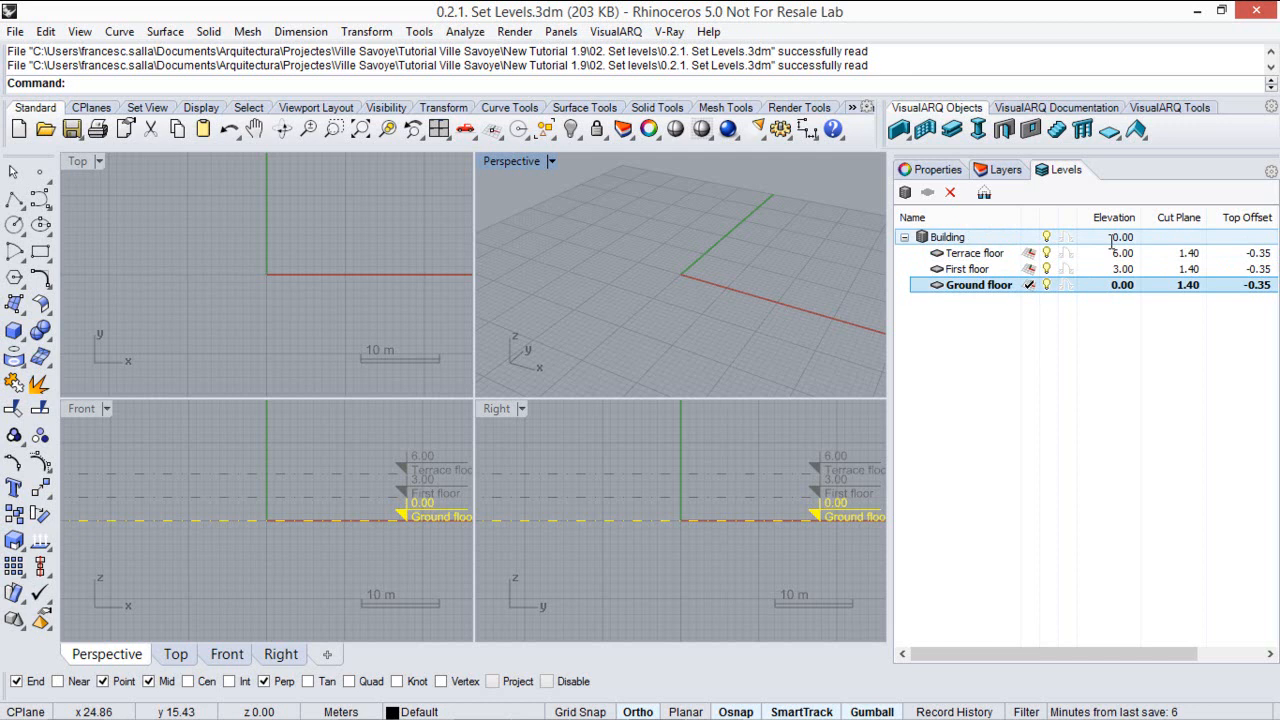
{"action": "double_click", "coordinate": [1120, 284]}
{"action": "type", "text": "0.1"}
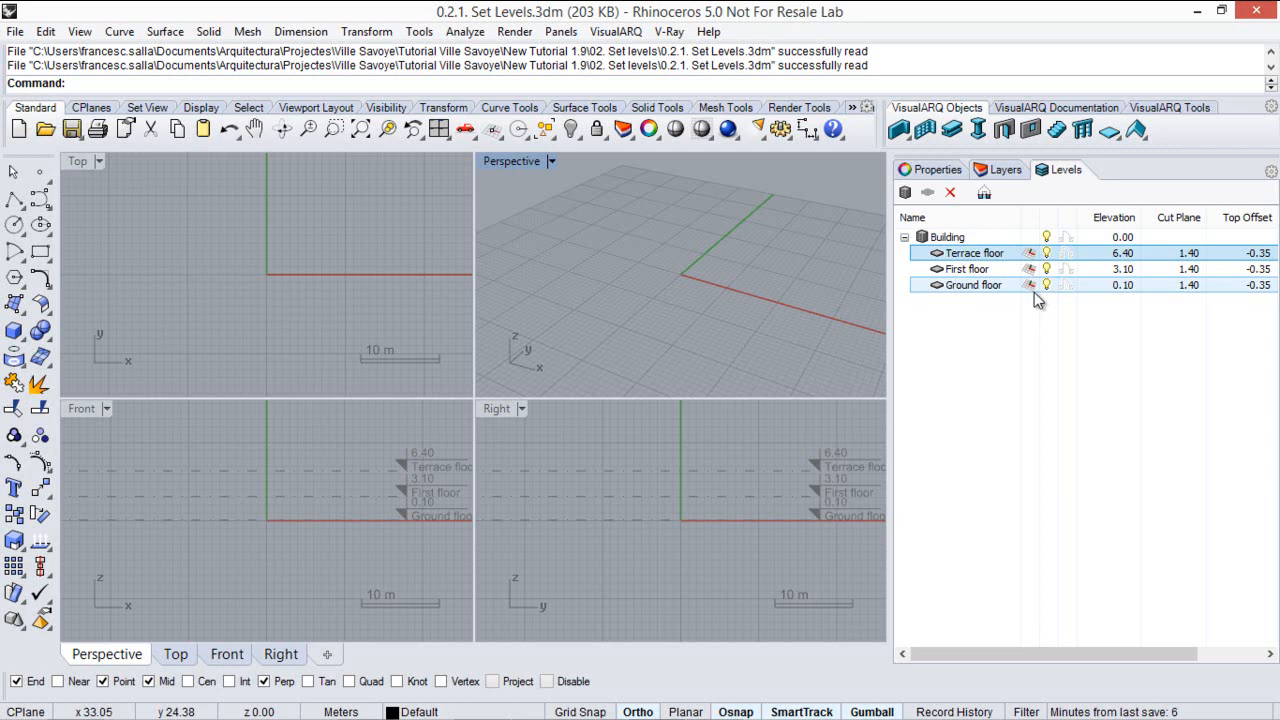
{"action": "left_click", "coordinate": [976, 284]}
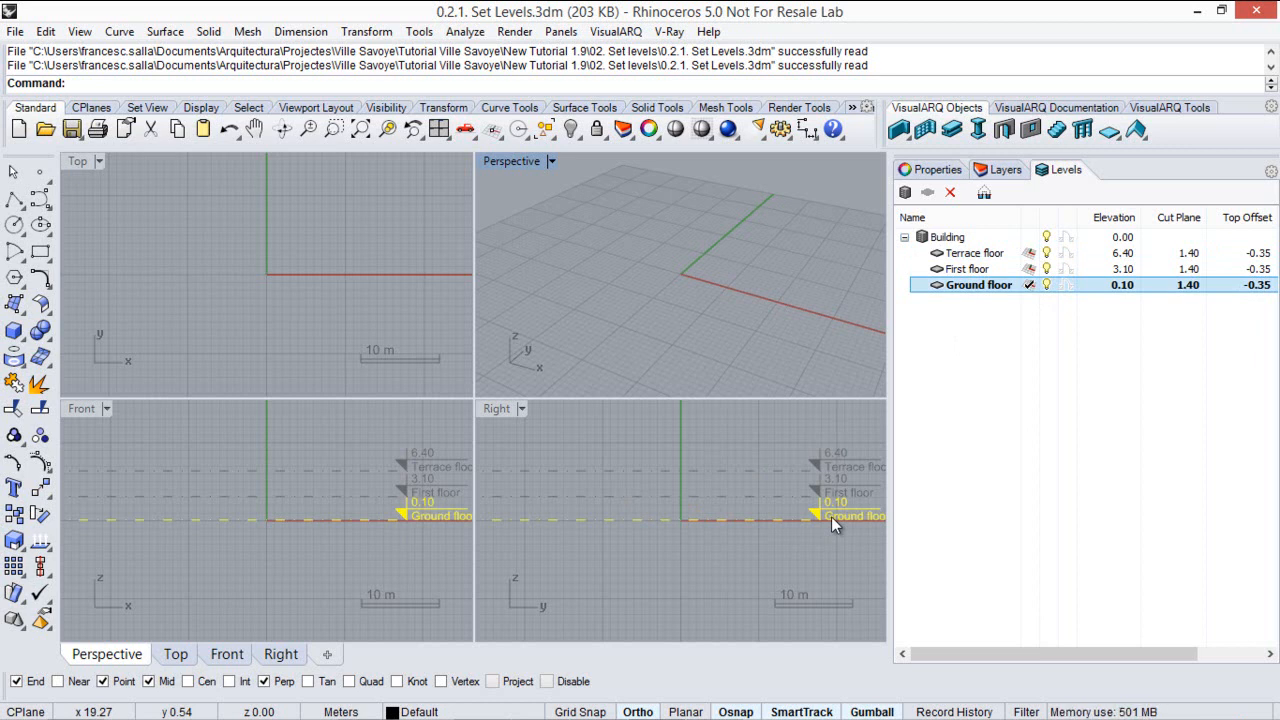
{"action": "mouse_move", "coordinate": [998, 328]}
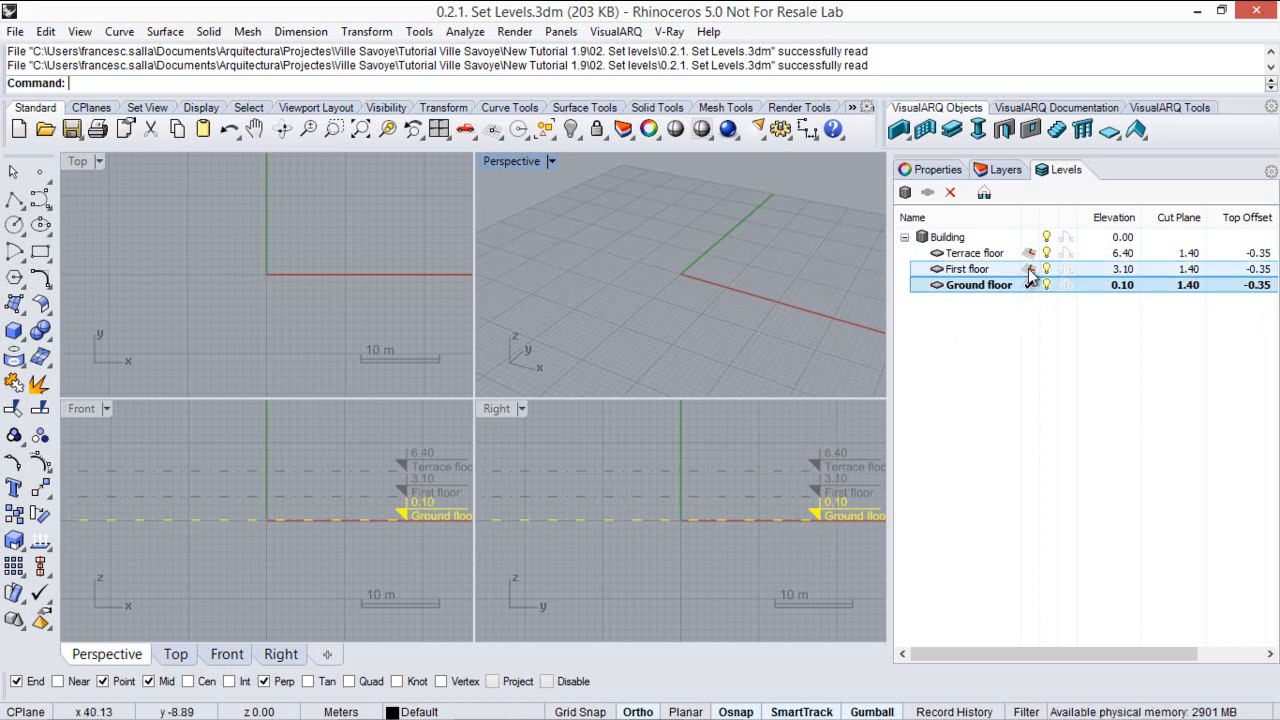
- Make Terrace floor current, then Ground floor, placing a cone's base on the ground
{"action": "left_click", "coordinate": [966, 268]}
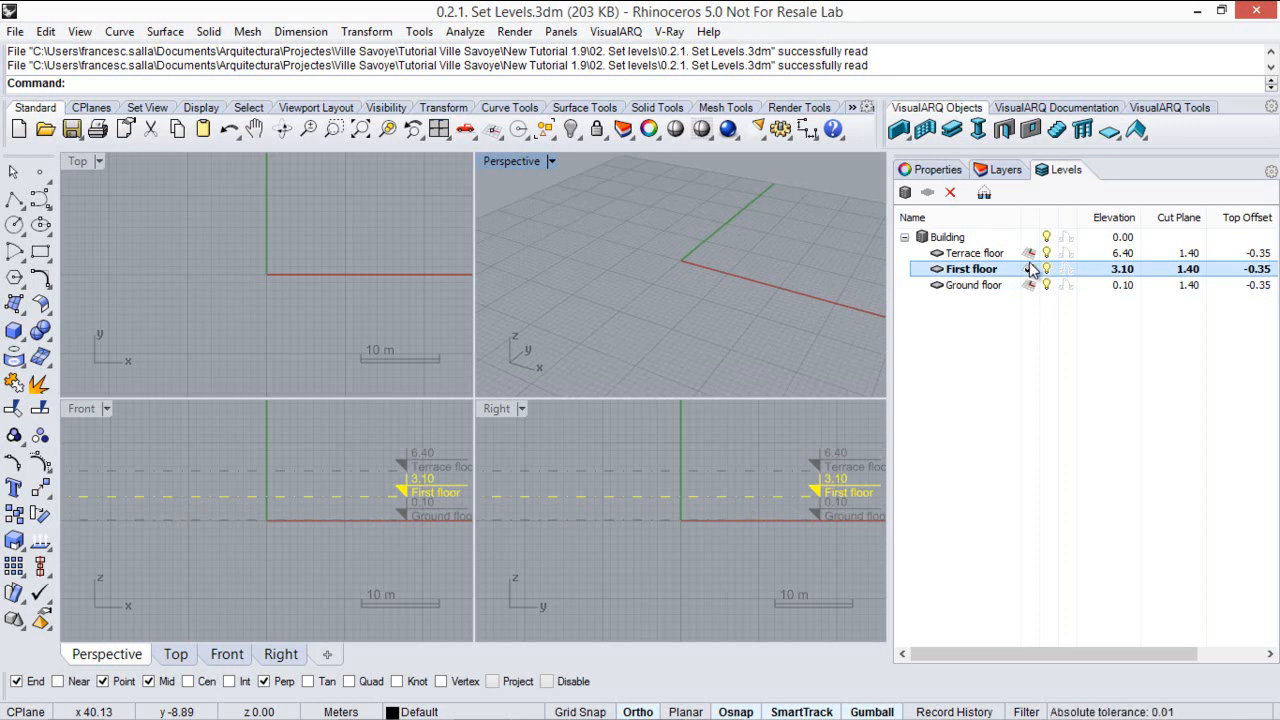
{"action": "left_click", "coordinate": [976, 252]}
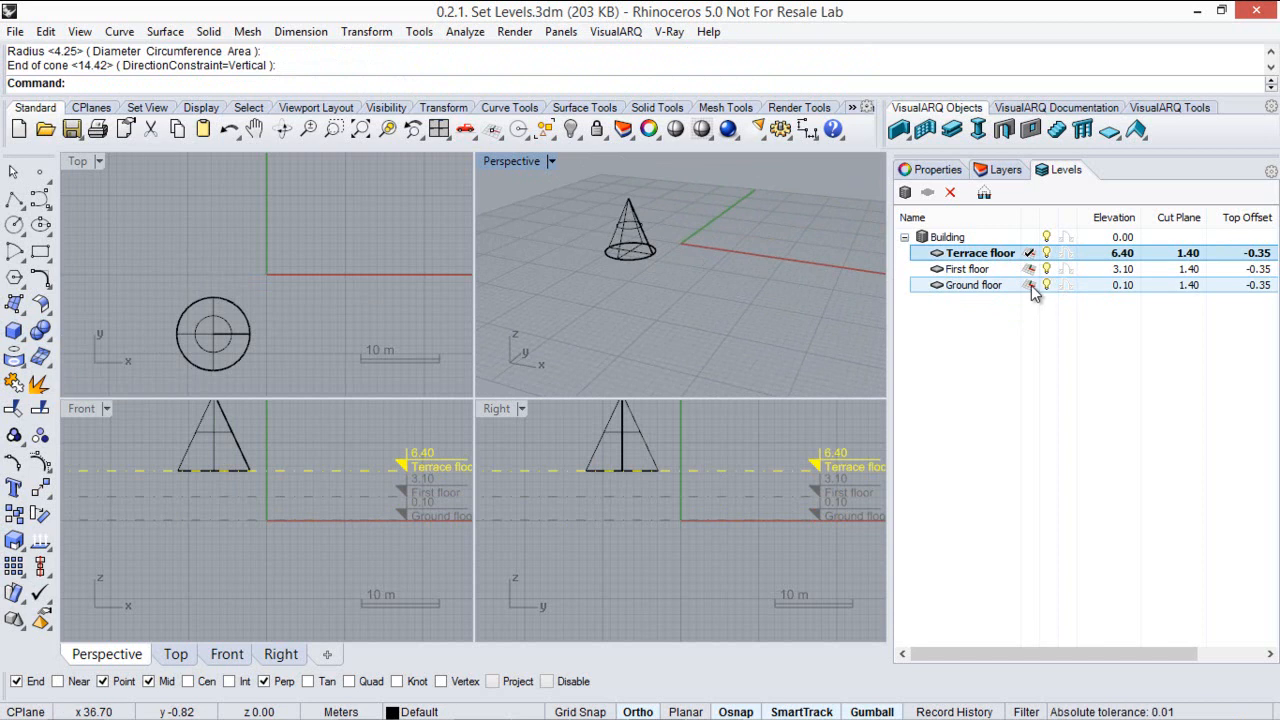
{"action": "left_click", "coordinate": [972, 284]}
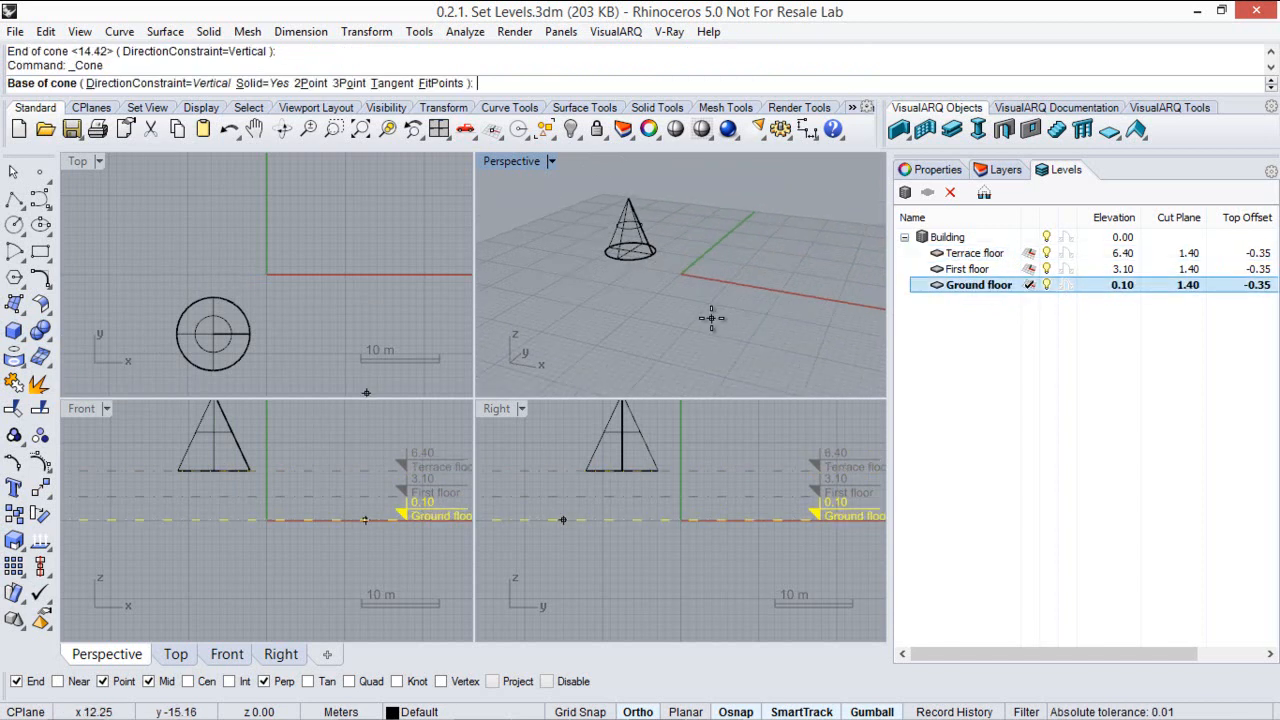
{"action": "left_click", "coordinate": [710, 318]}
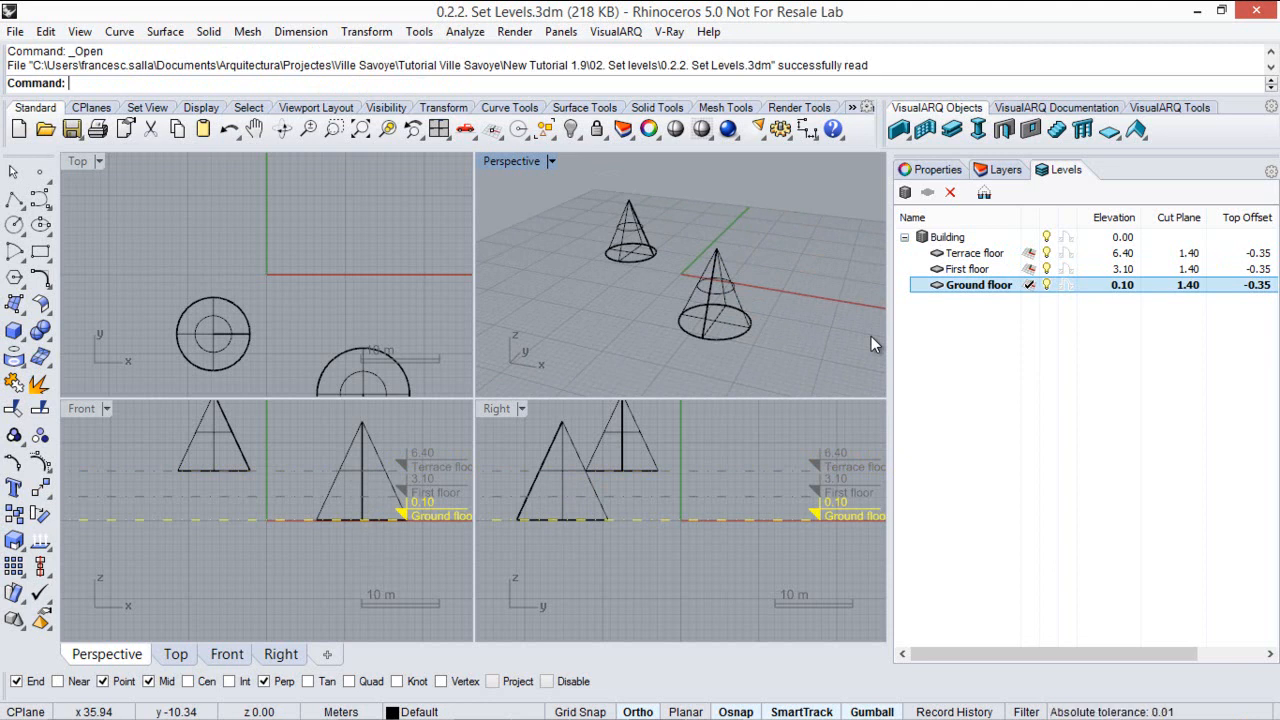
{"action": "mouse_move", "coordinate": [616, 480]}
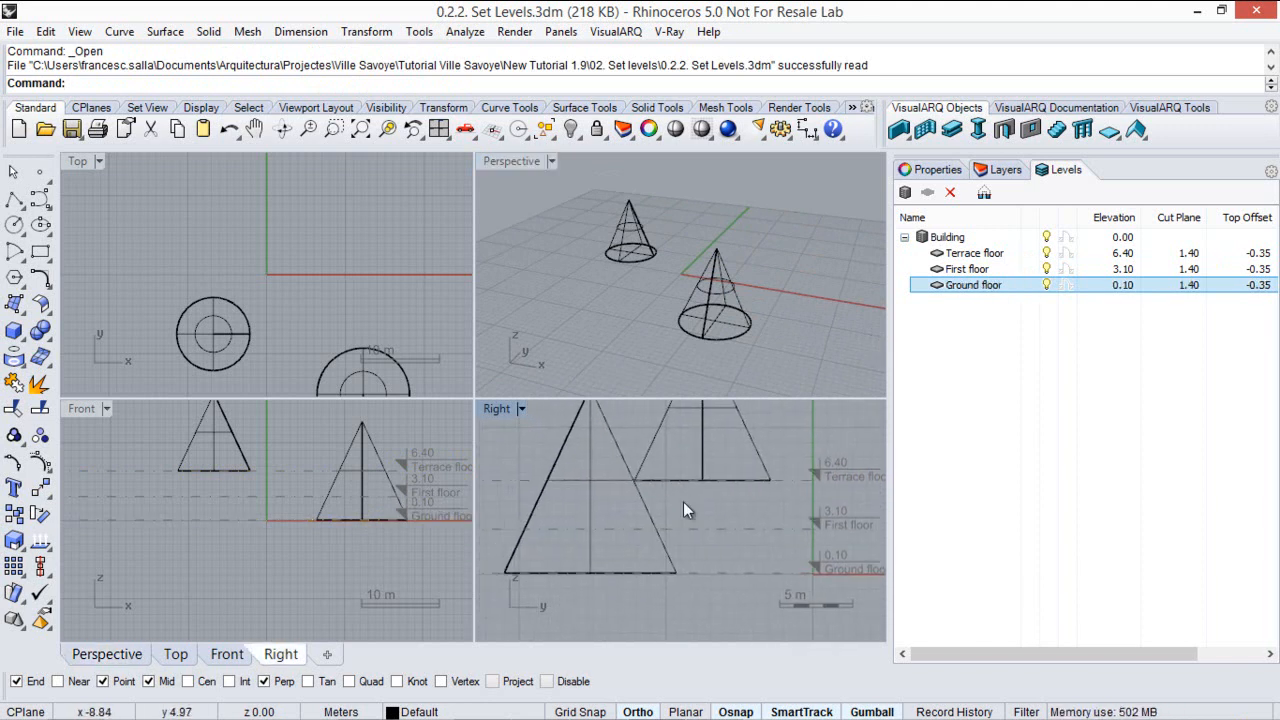
{"action": "mouse_move", "coordinate": [708, 532]}
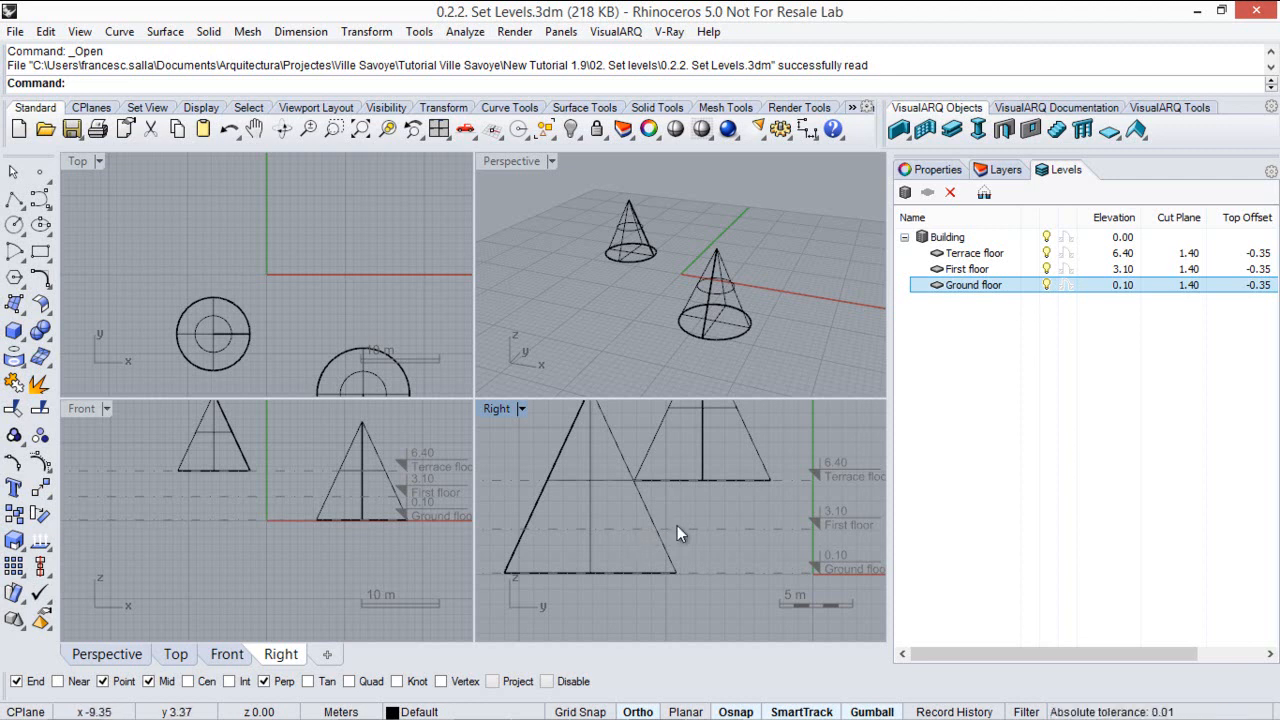
{"action": "mouse_move", "coordinate": [668, 490]}
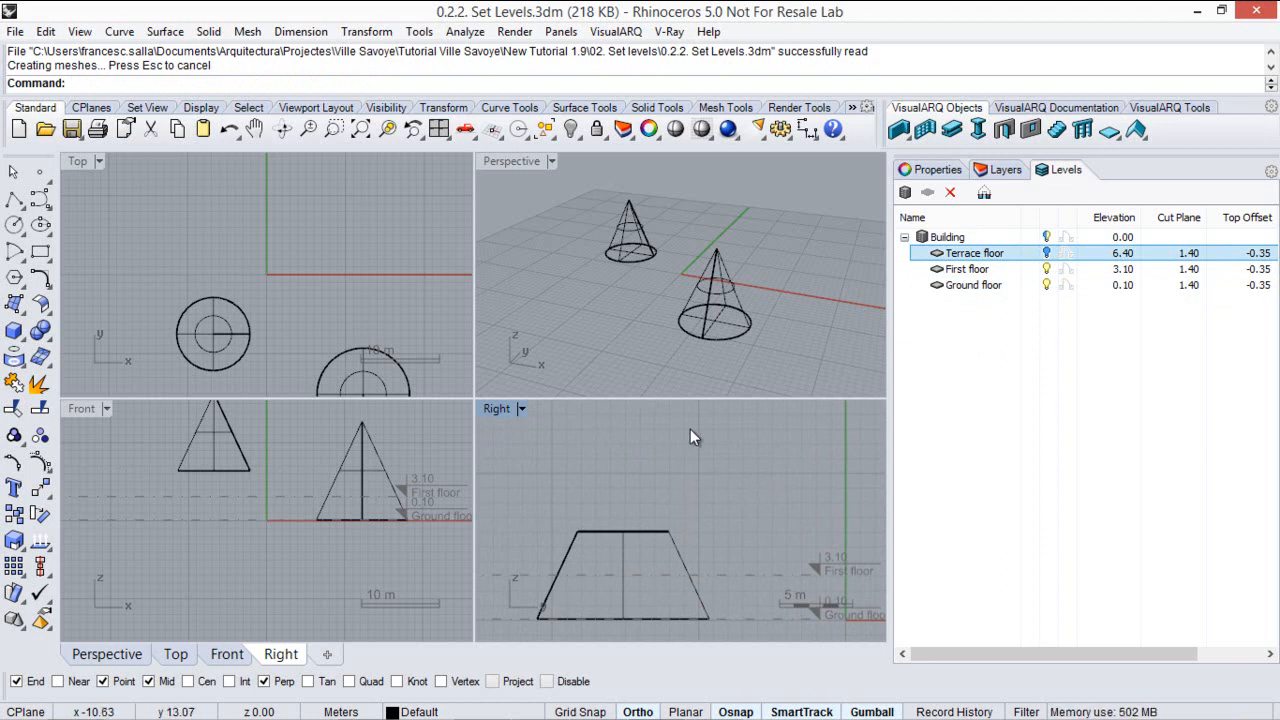
{"action": "mouse_move", "coordinate": [700, 498]}
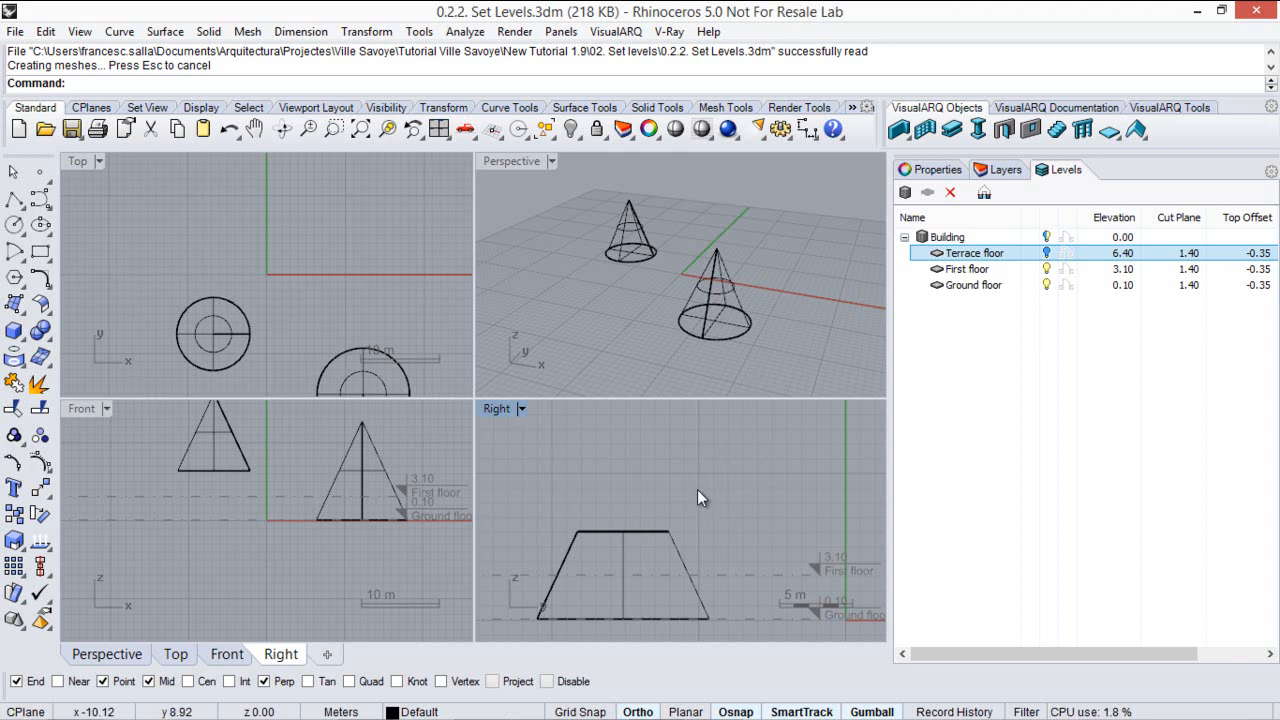
{"action": "mouse_move", "coordinate": [760, 364]}
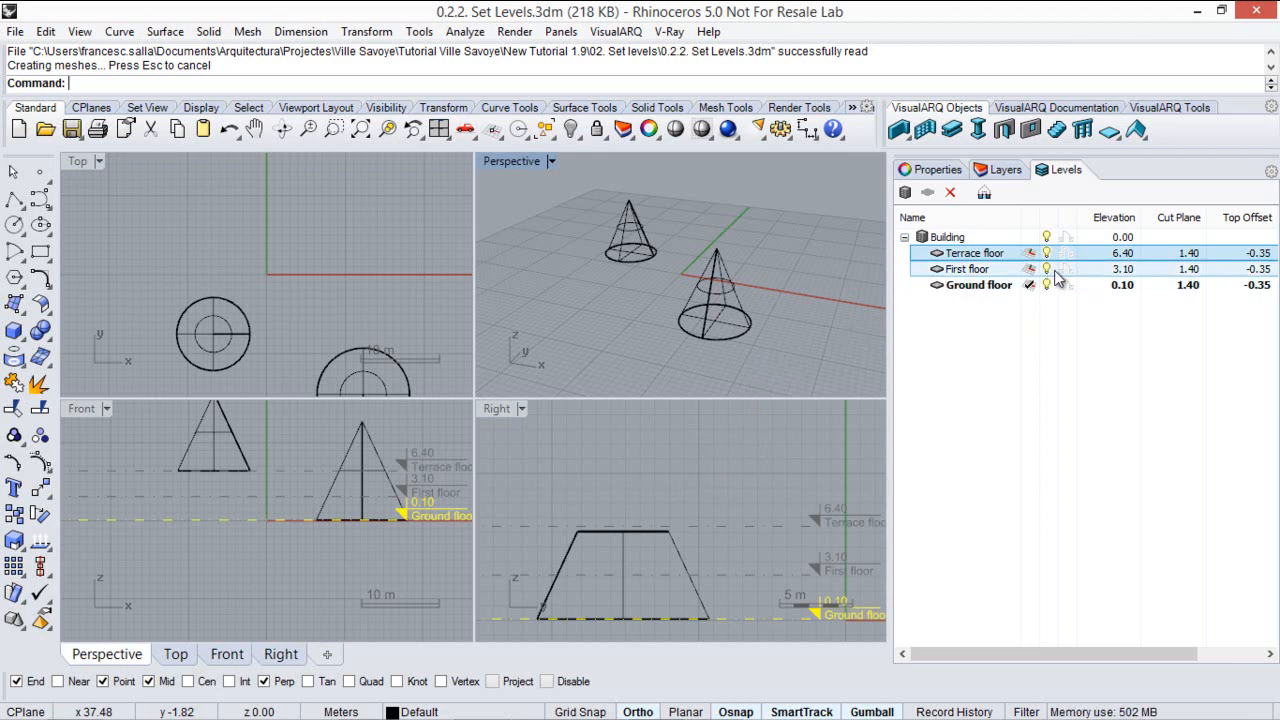
- Make Ground floor the current level so the side view shows the cones clipped
{"action": "left_click", "coordinate": [964, 268]}
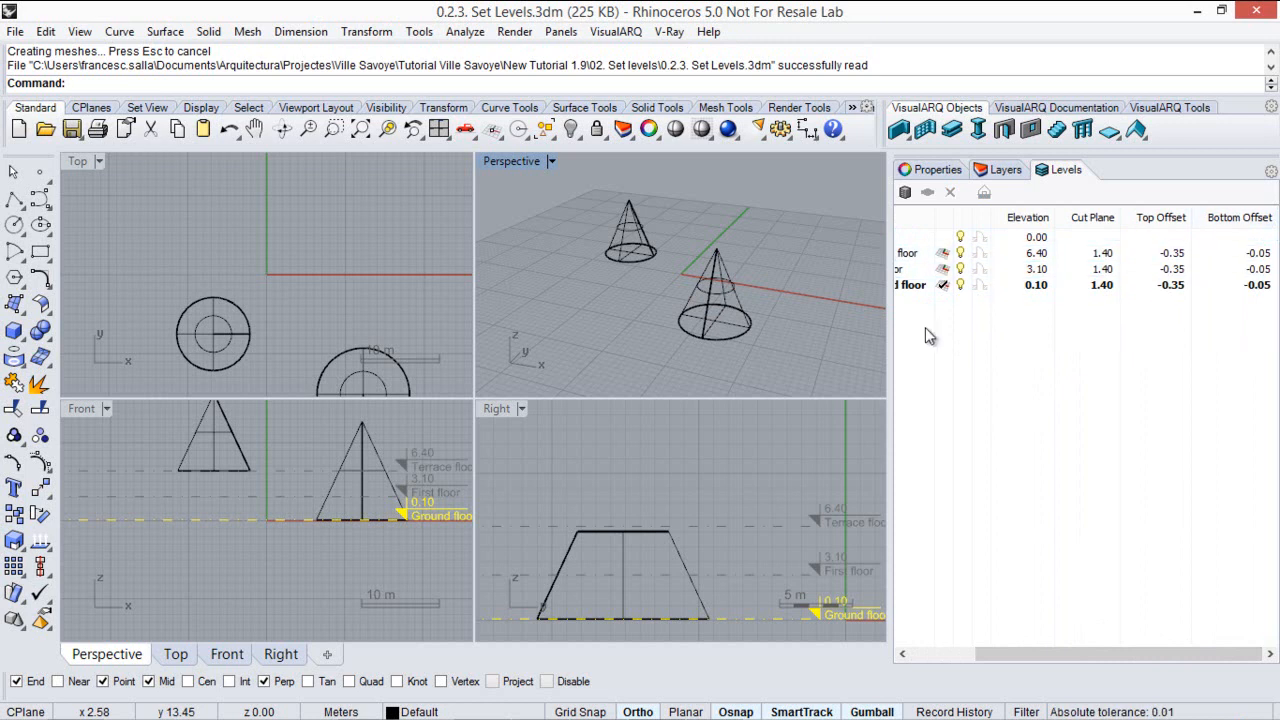
{"action": "mouse_move", "coordinate": [684, 528]}
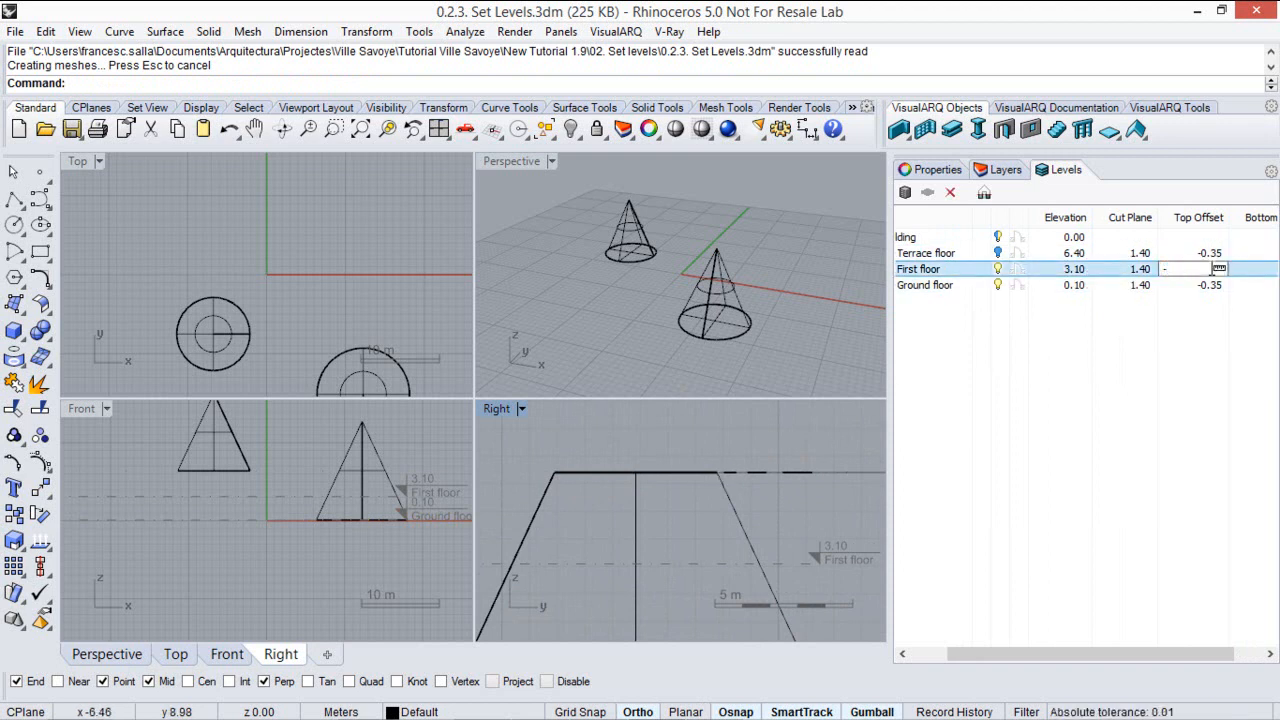
- Give the First floor level a top offset of -0.35
{"action": "type", "text": "-0.35"}
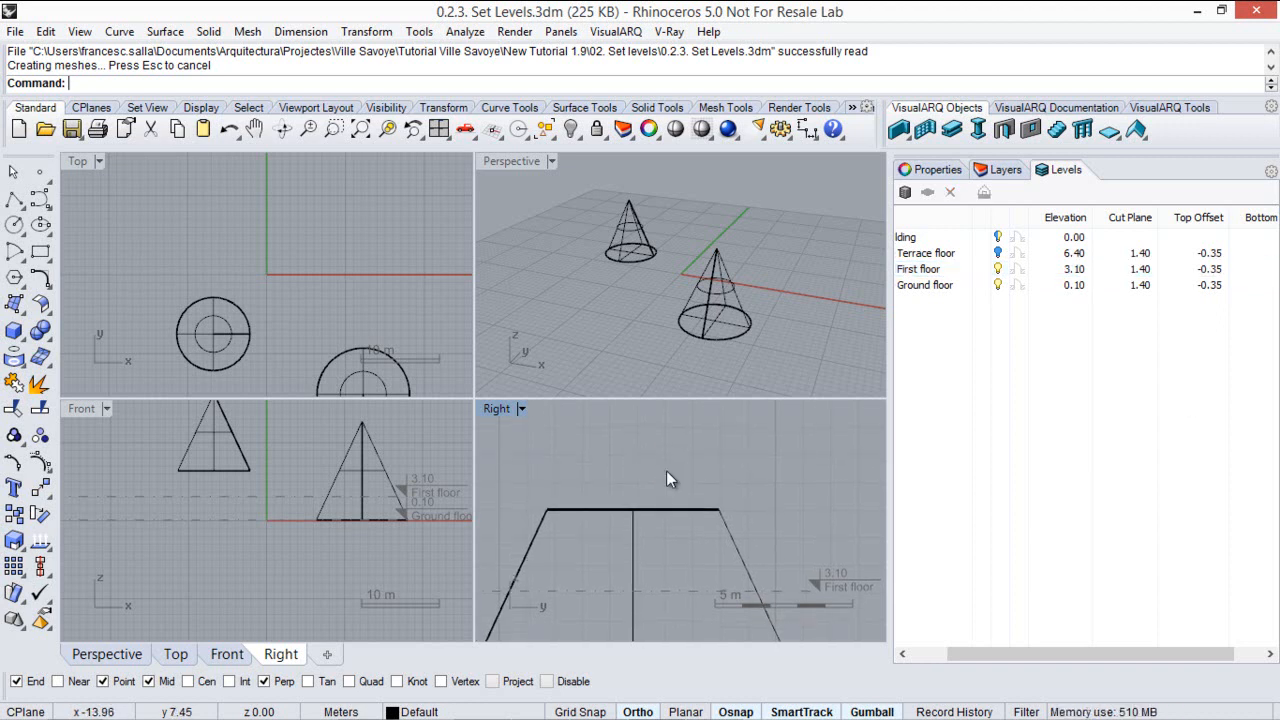
{"action": "left_click", "coordinate": [930, 284]}
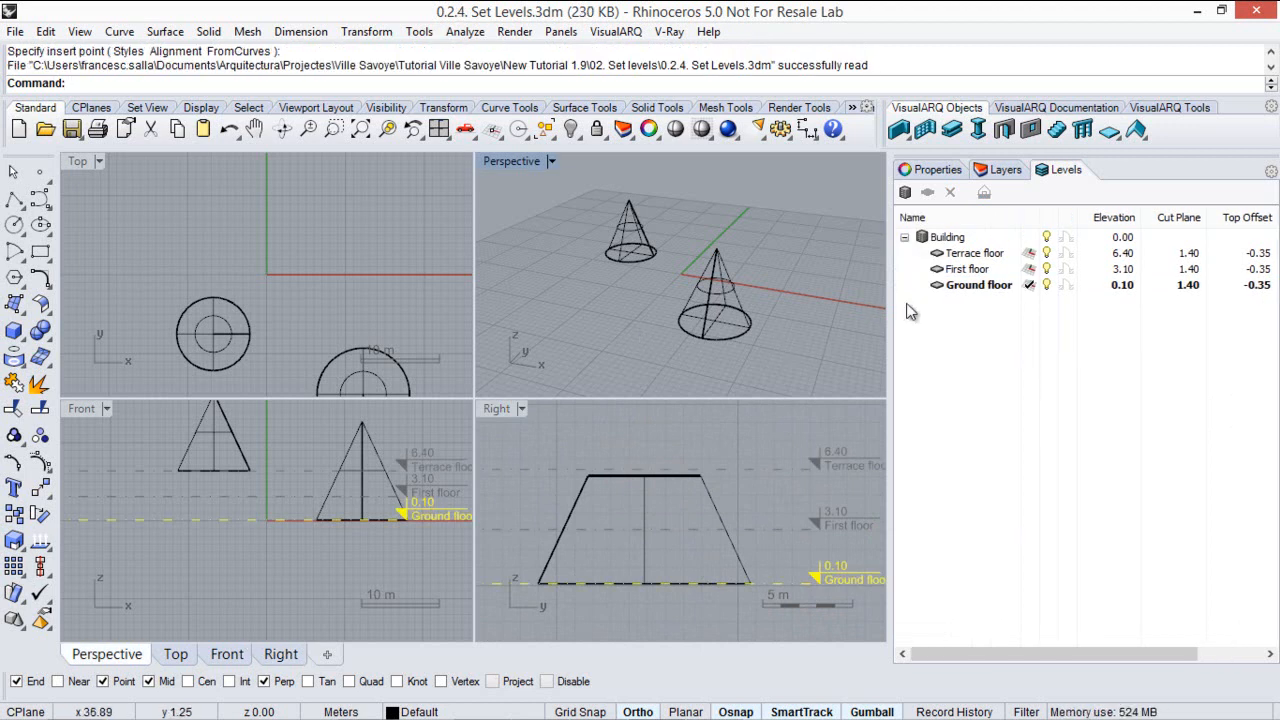
- Make First floor the current level and start the VisualARQ wall and door on it
{"action": "left_click", "coordinate": [976, 252]}
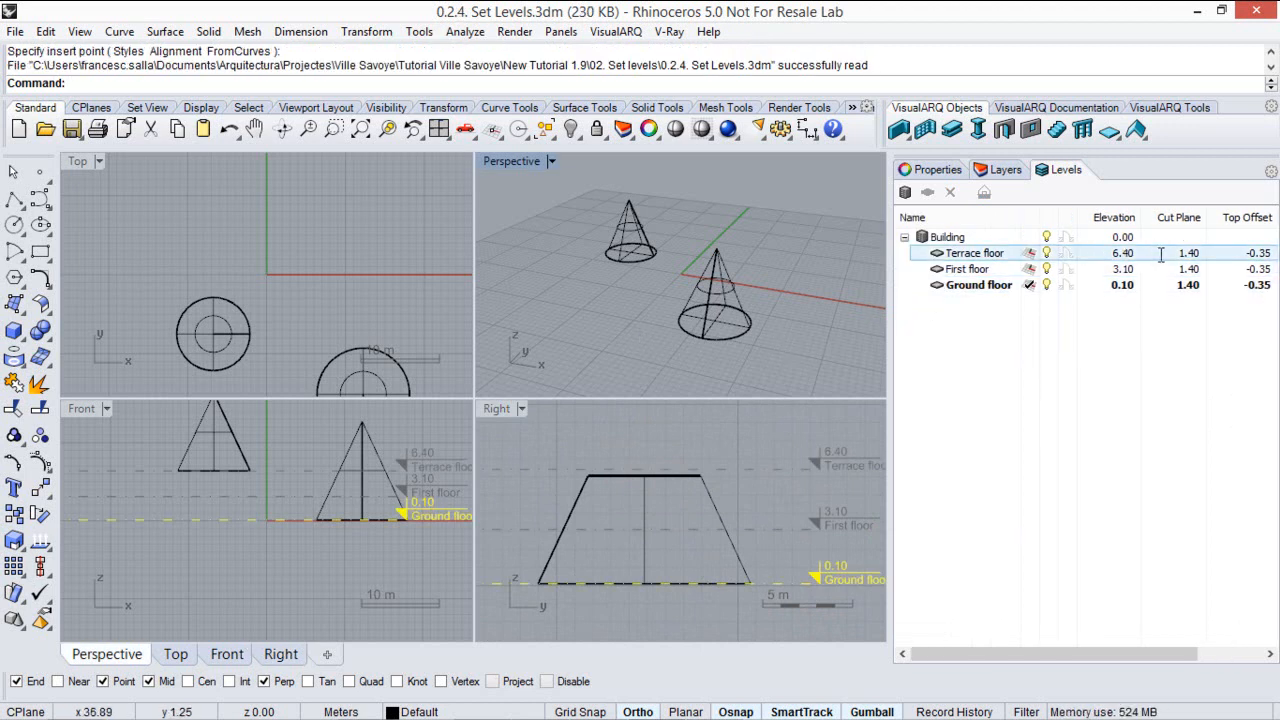
{"action": "left_click", "coordinate": [978, 284]}
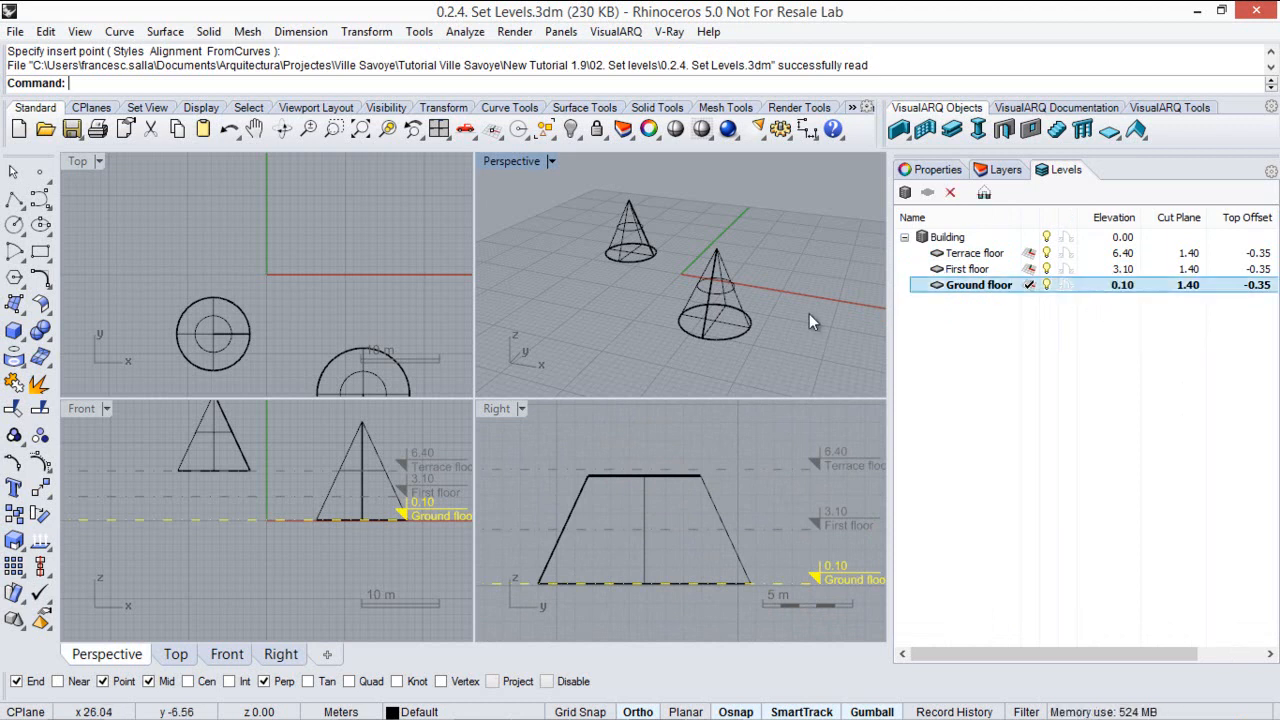
{"action": "left_click", "coordinate": [964, 268]}
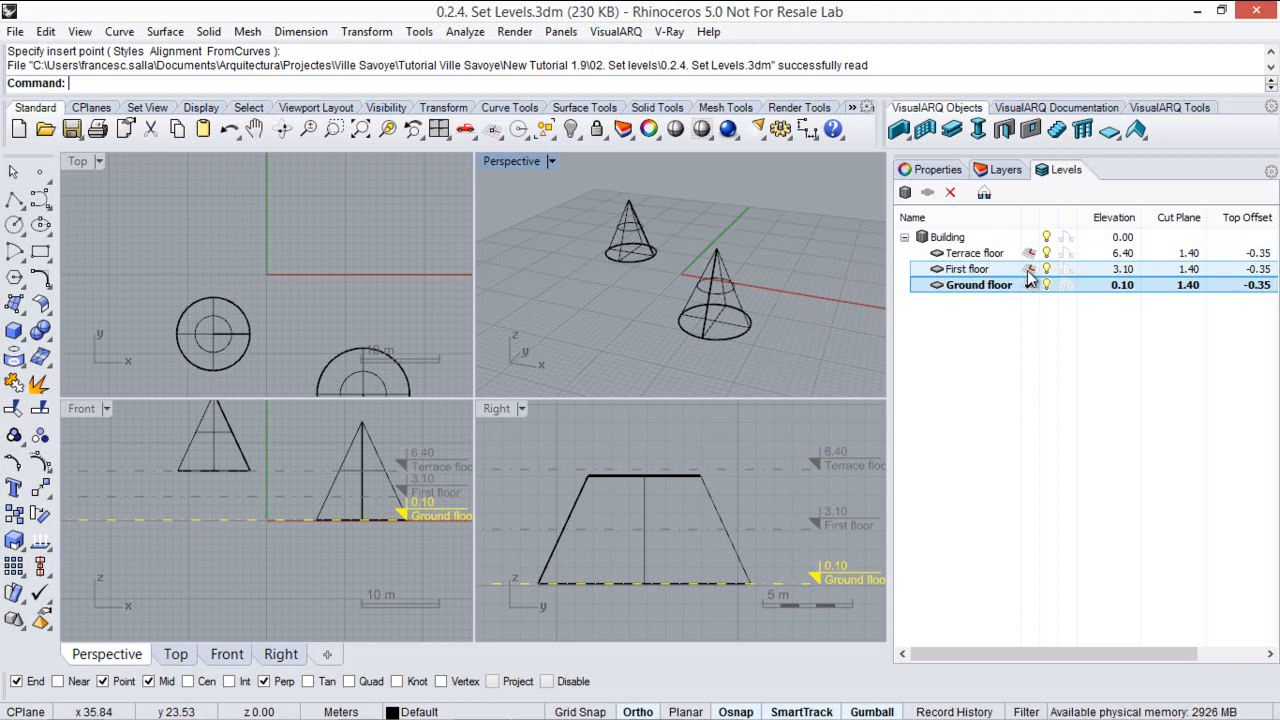
{"action": "left_click", "coordinate": [964, 268]}
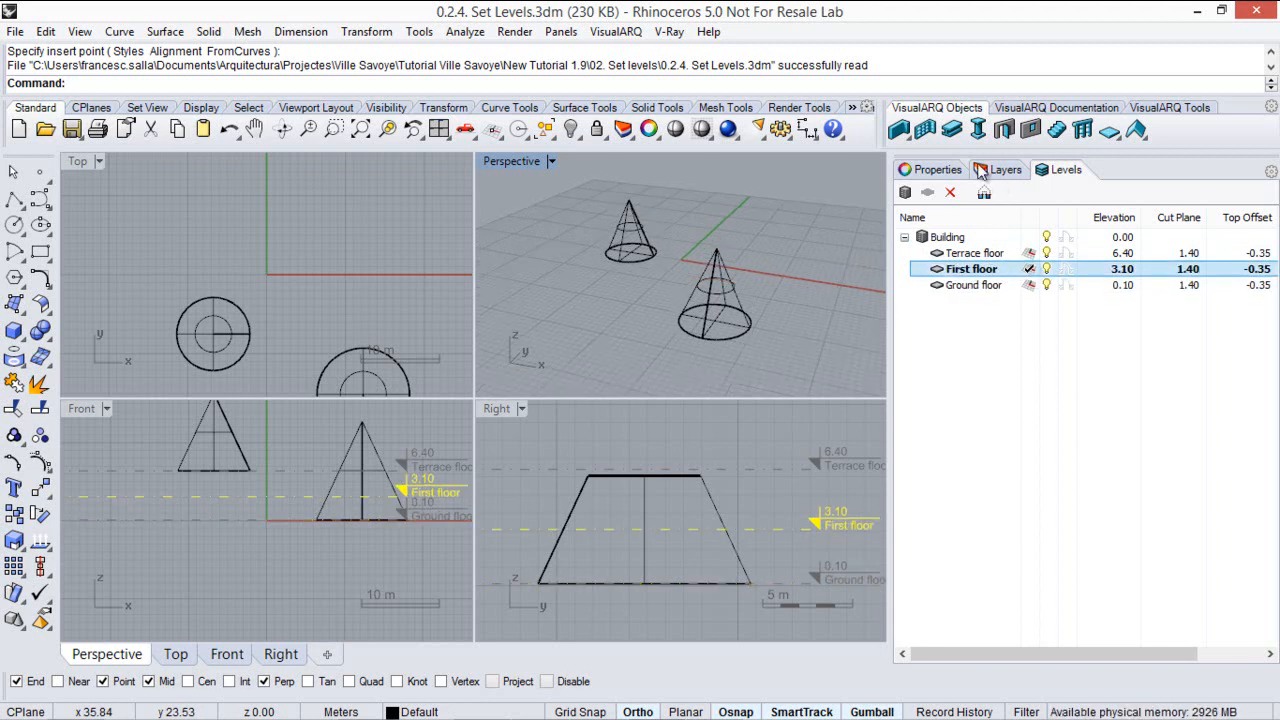
{"action": "left_click", "coordinate": [898, 128]}
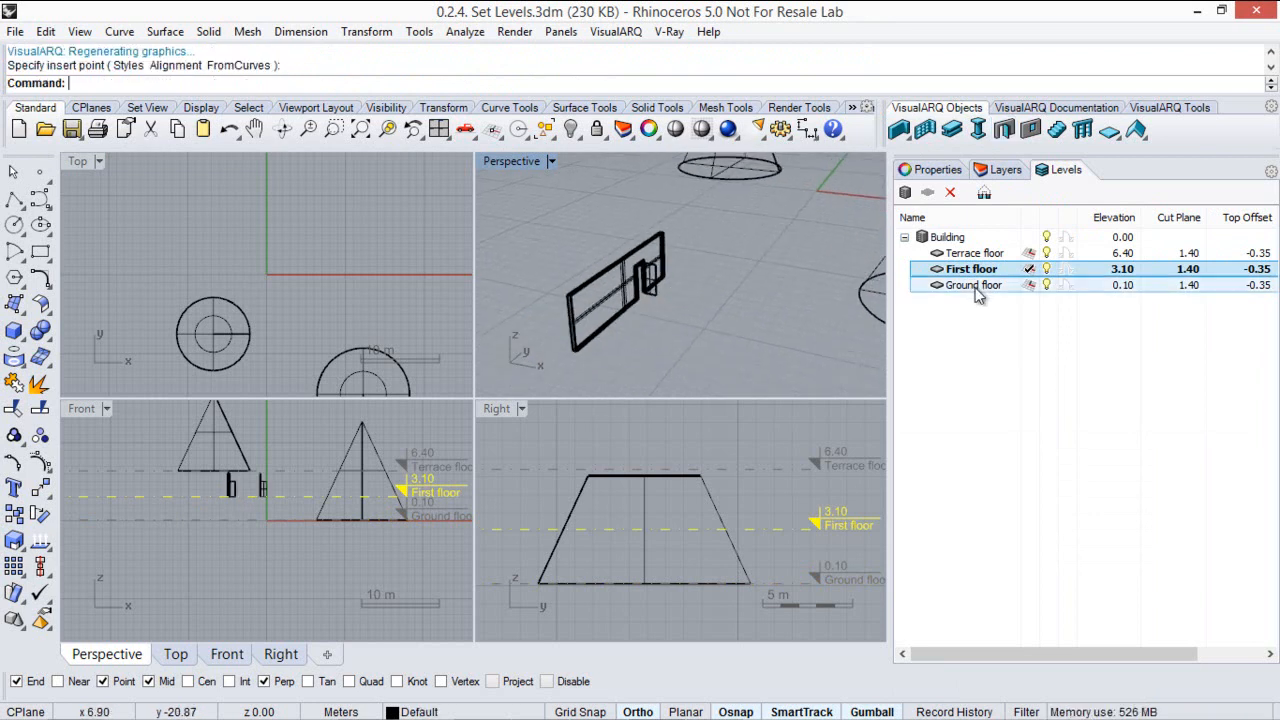
{"action": "left_click", "coordinate": [984, 192]}
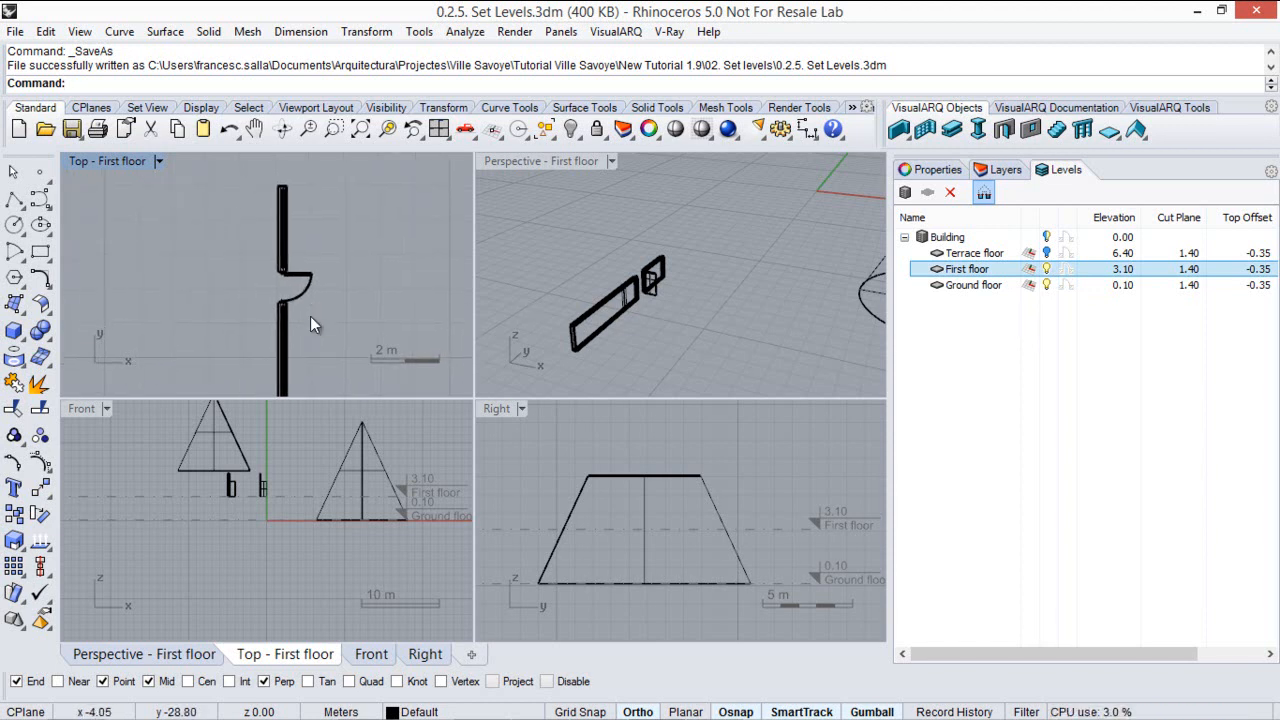
- Show Ground floor in the top view with First floor objects displayed faded
{"action": "left_click", "coordinate": [970, 284]}
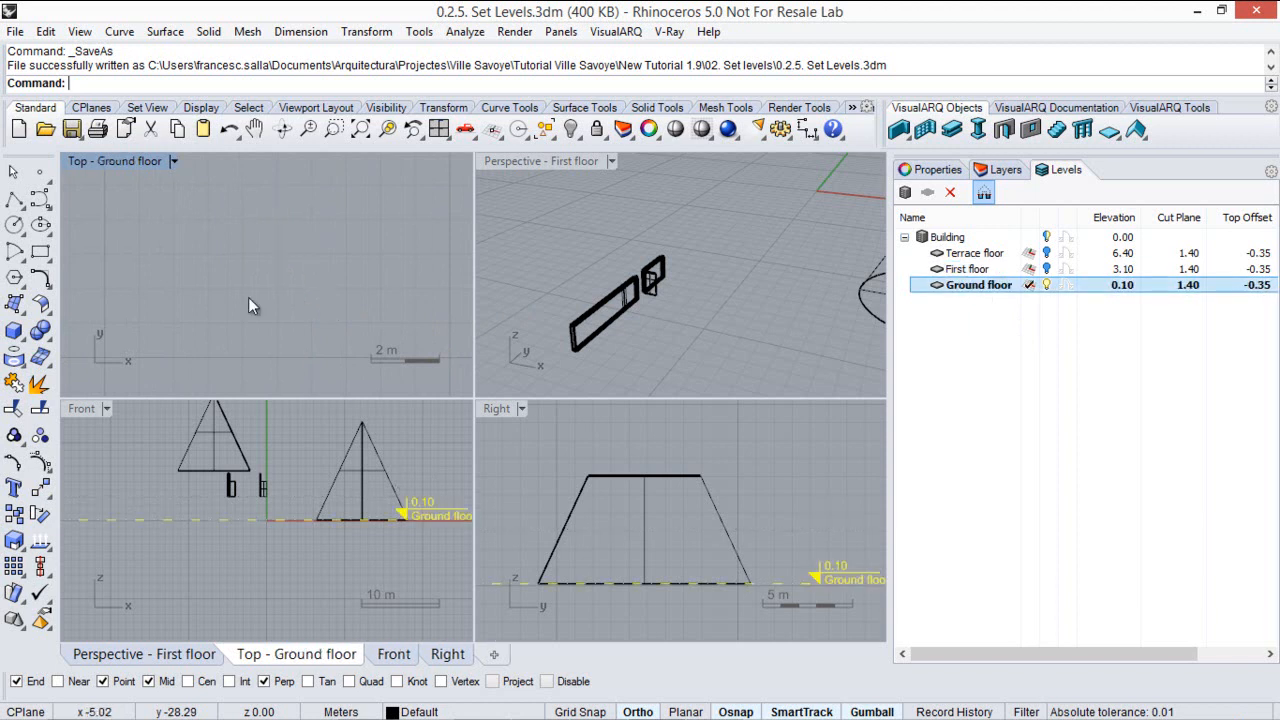
{"action": "left_click", "coordinate": [964, 268]}
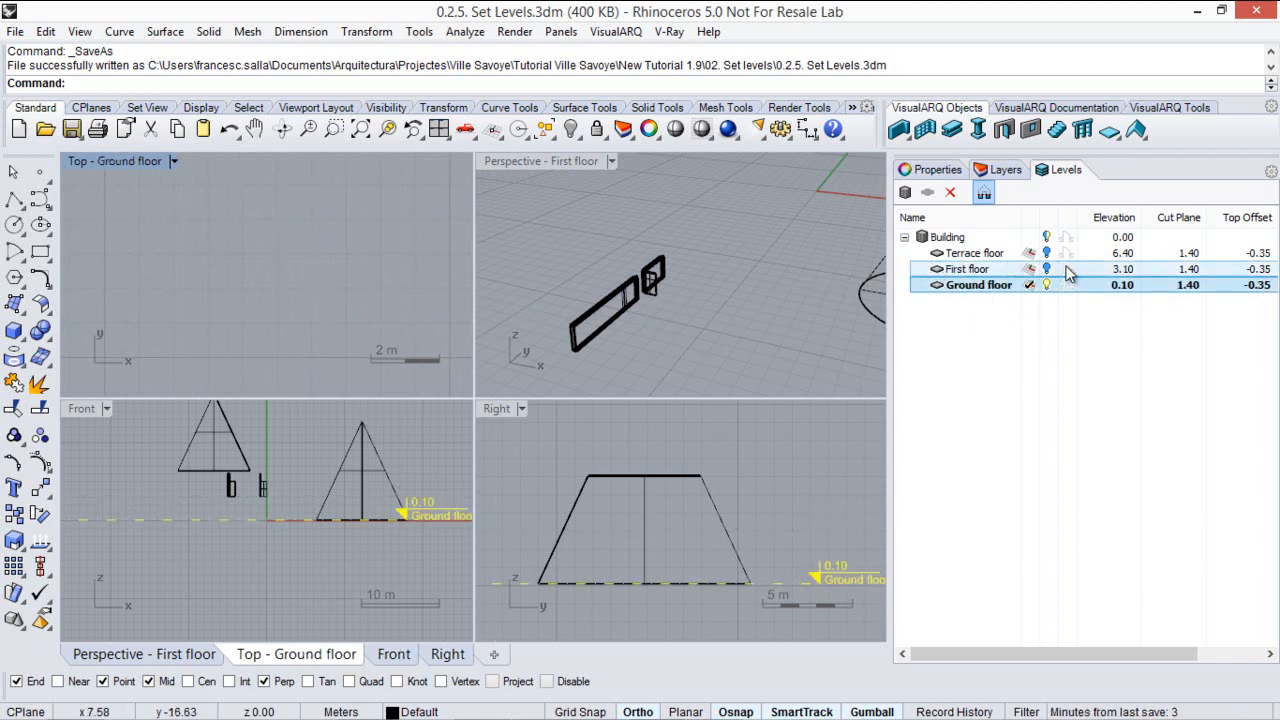
{"action": "left_click", "coordinate": [964, 268]}
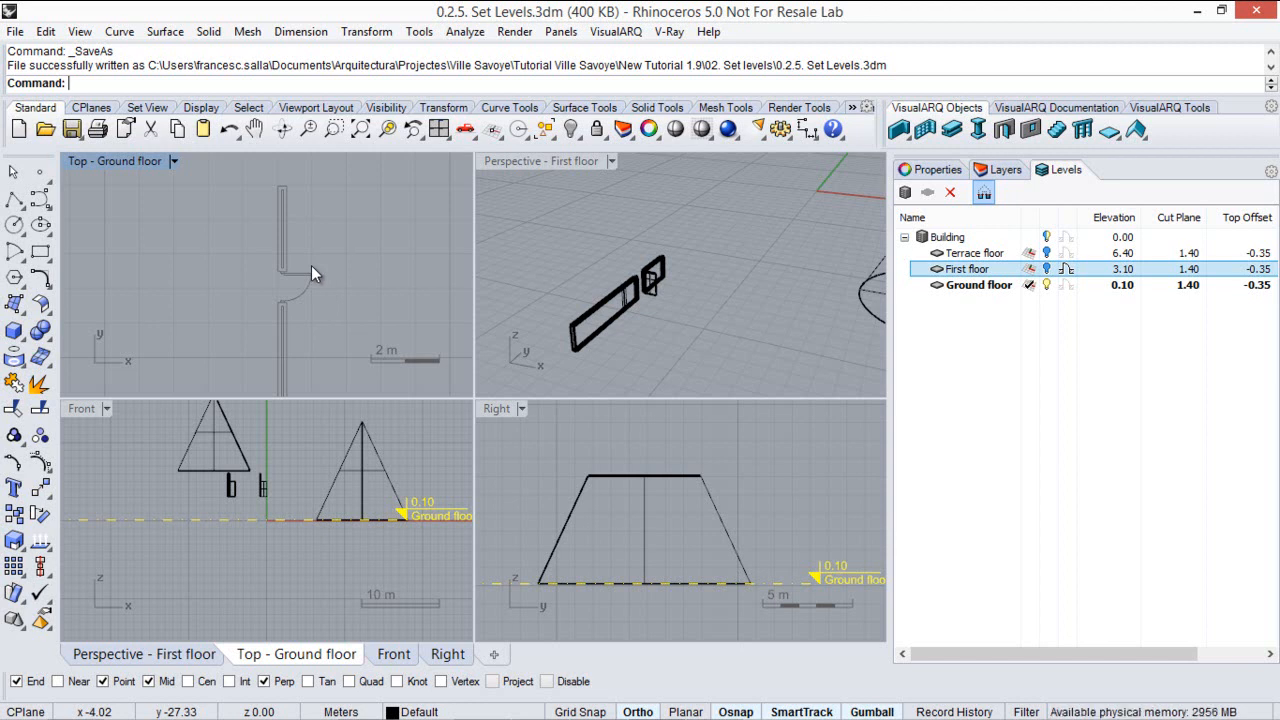
{"action": "mouse_move", "coordinate": [292, 258]}
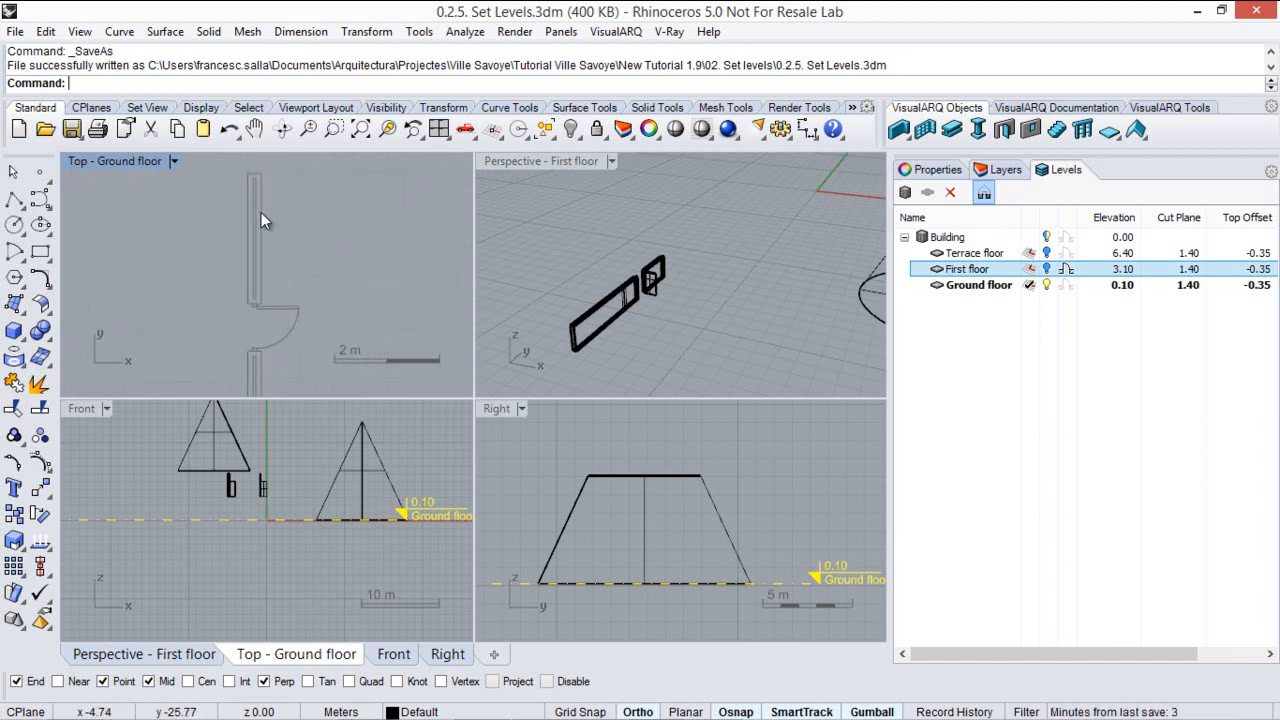
{"action": "mouse_move", "coordinate": [280, 196]}
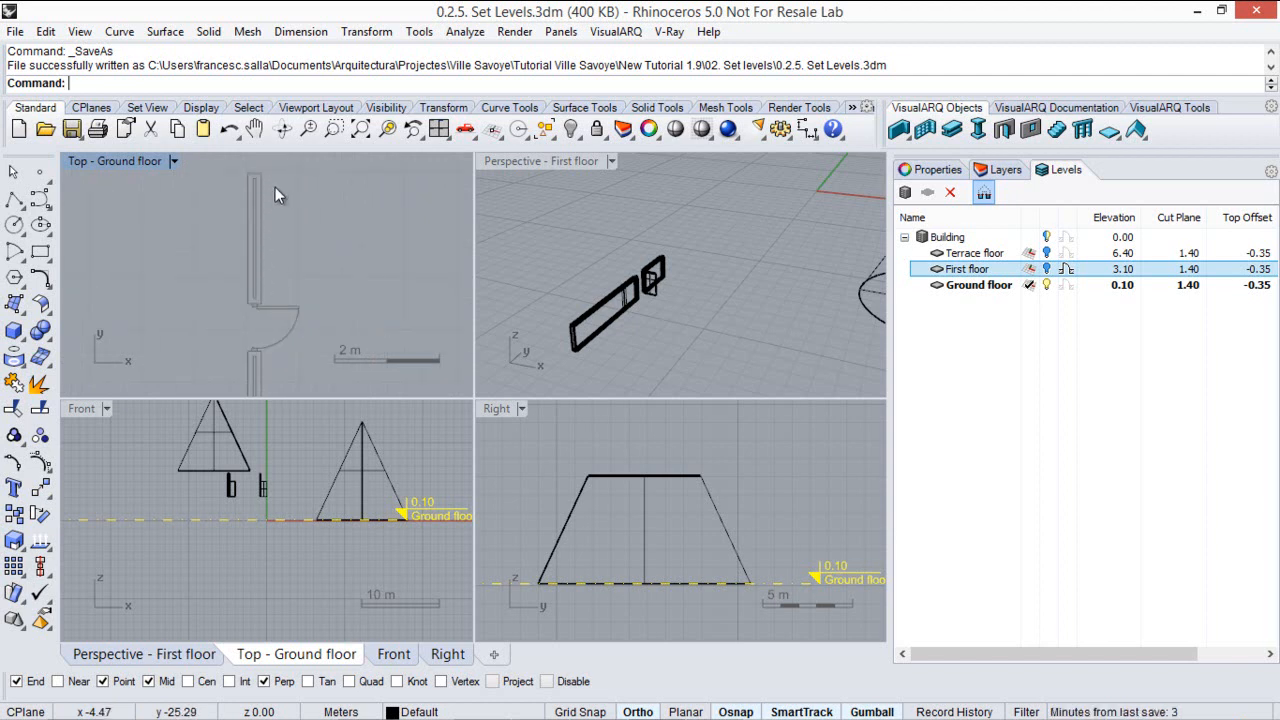
{"action": "mouse_move", "coordinate": [776, 244]}
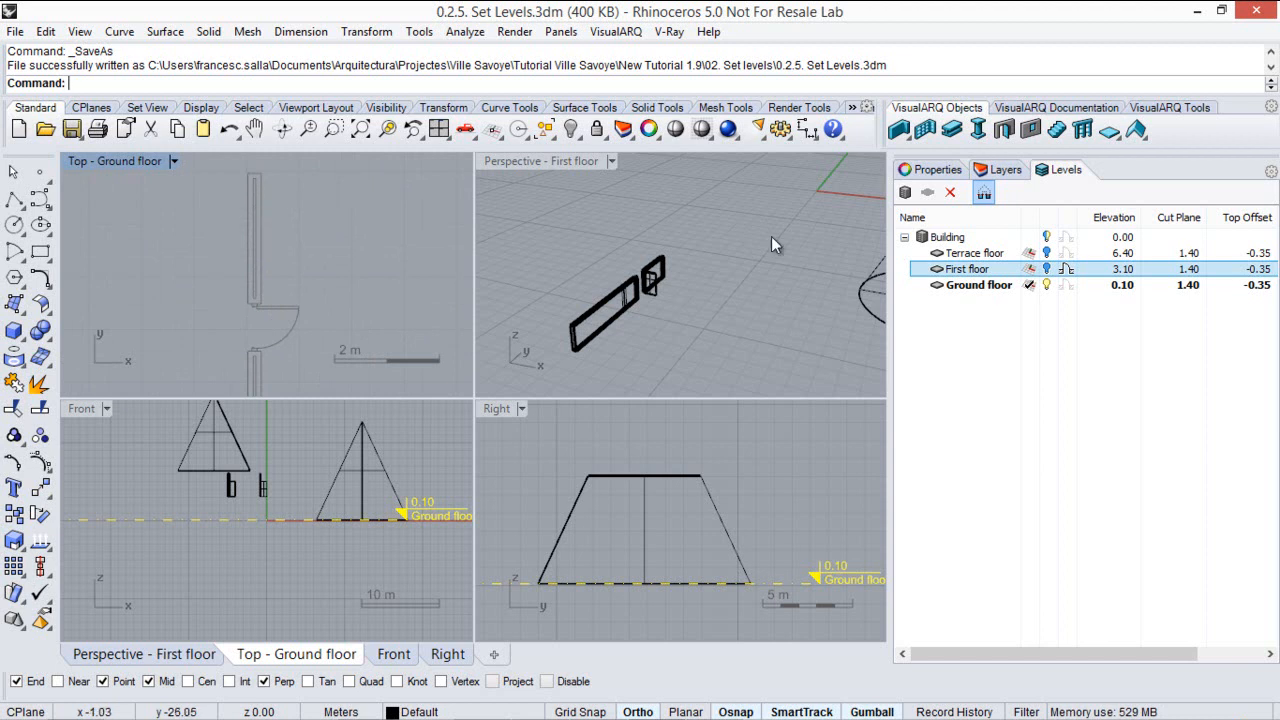